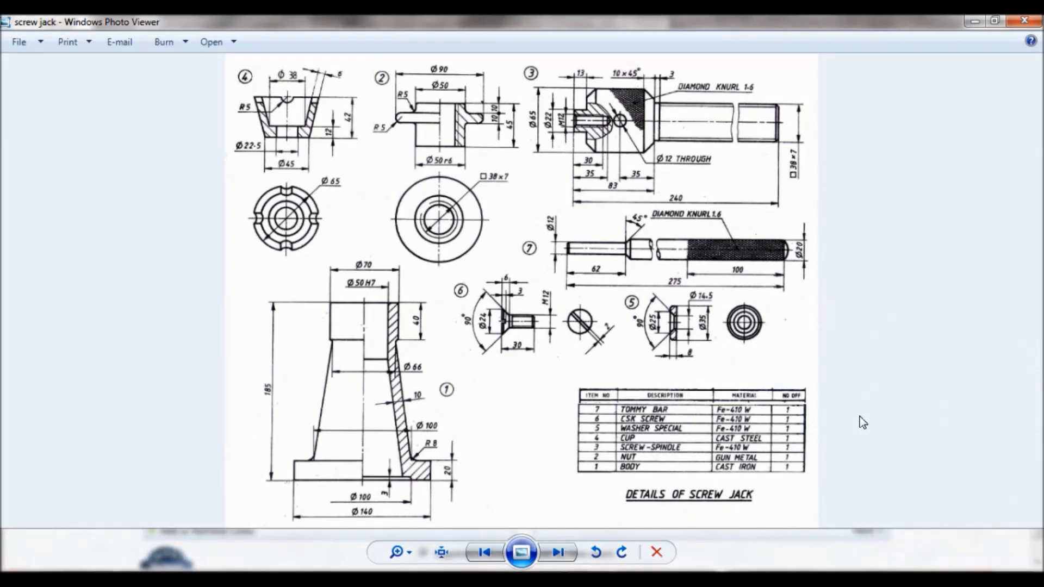
mouse_move(661, 498)
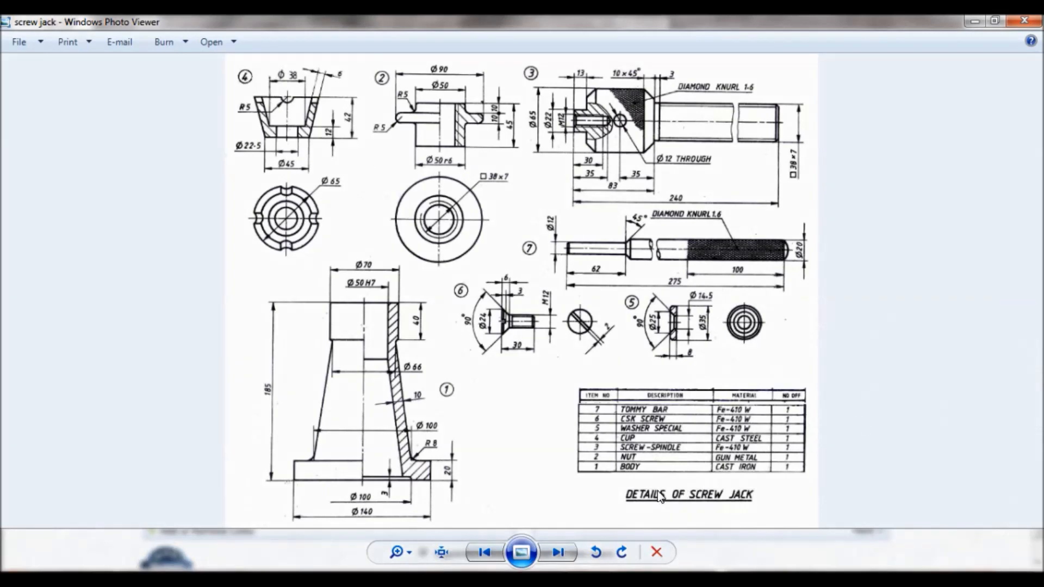
mouse_move(617, 485)
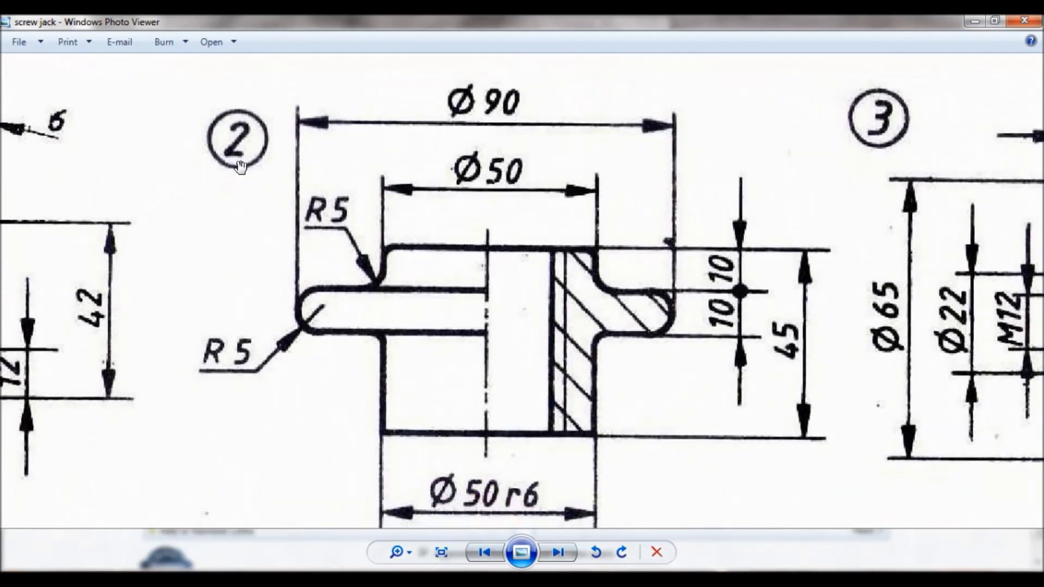
mouse_move(634, 210)
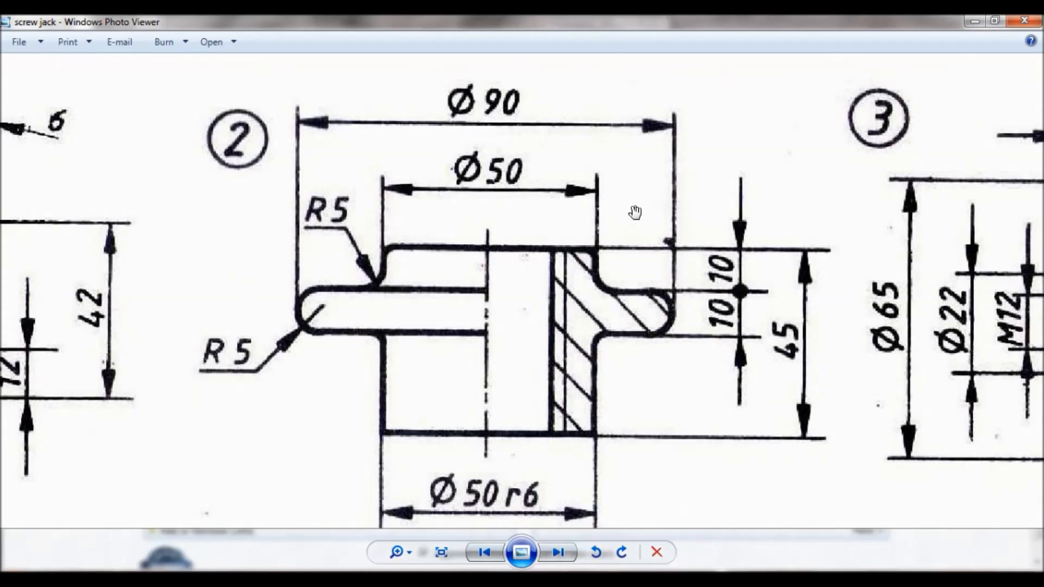
mouse_move(621, 400)
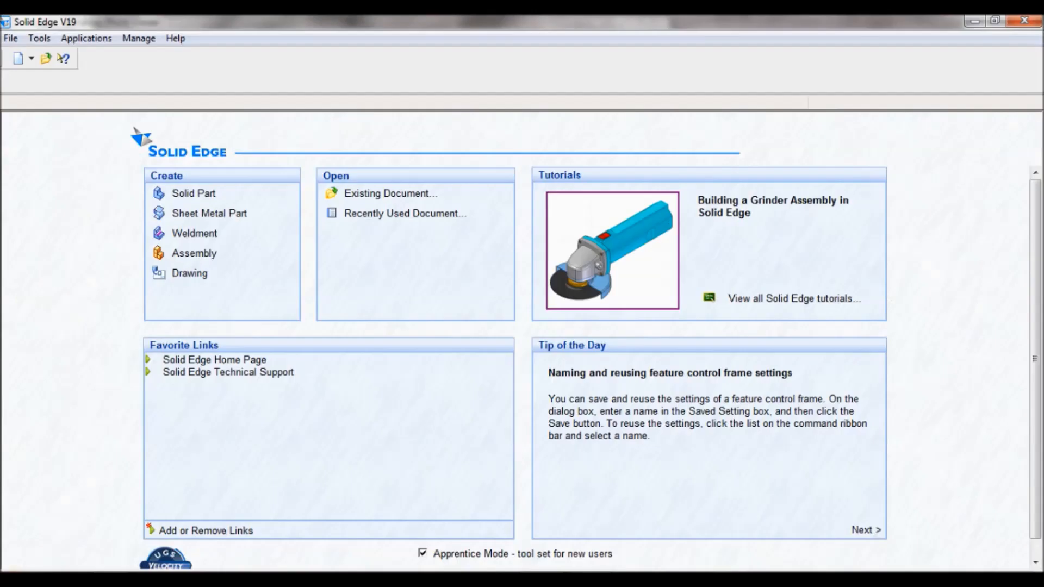
mouse_move(202, 200)
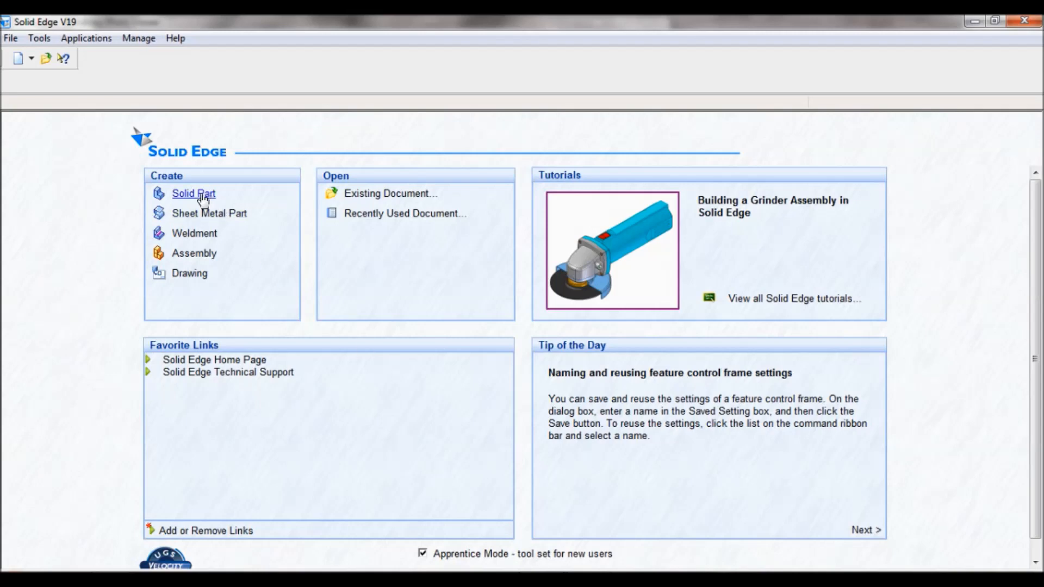
Step: Start a new solid part, show its reference planes in the iso view and reach the protrusion types
click(194, 194)
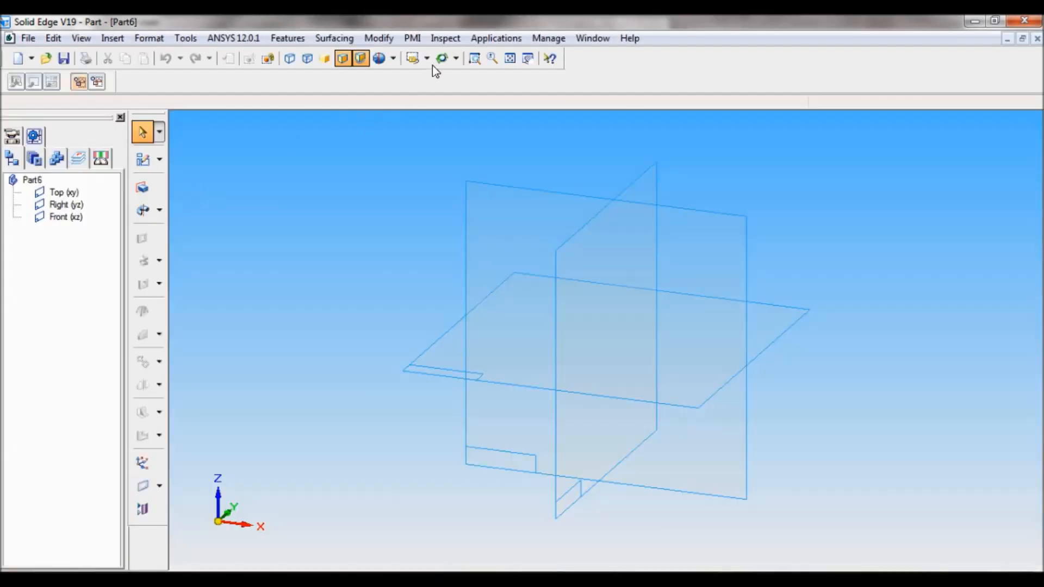
click(425, 58)
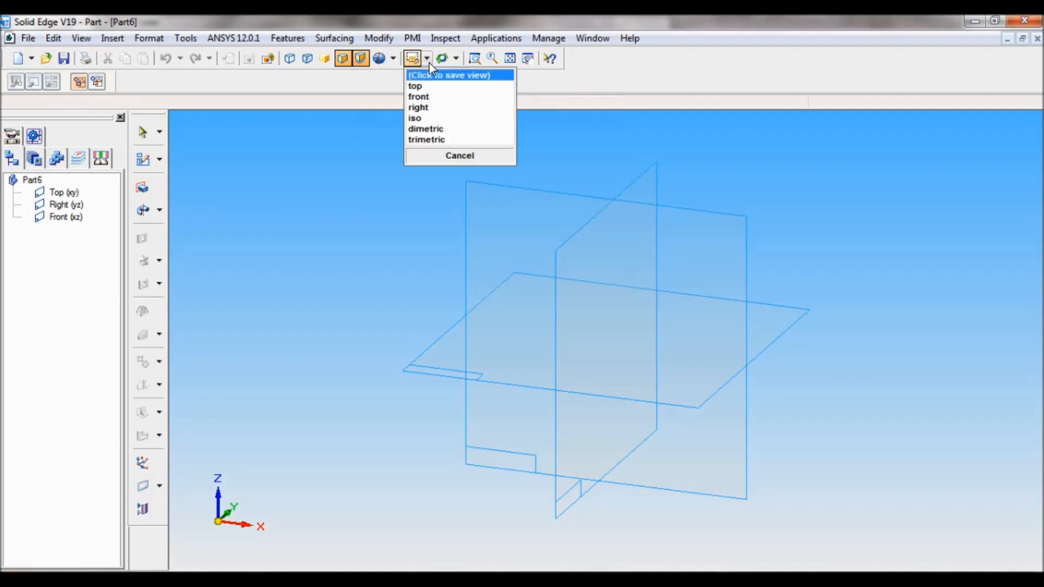
click(415, 118)
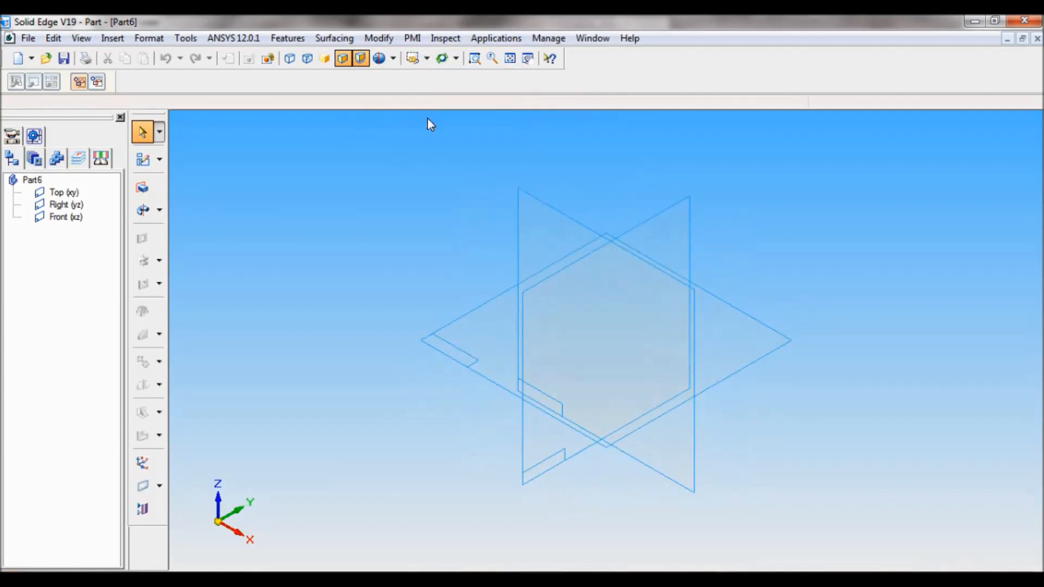
click(158, 210)
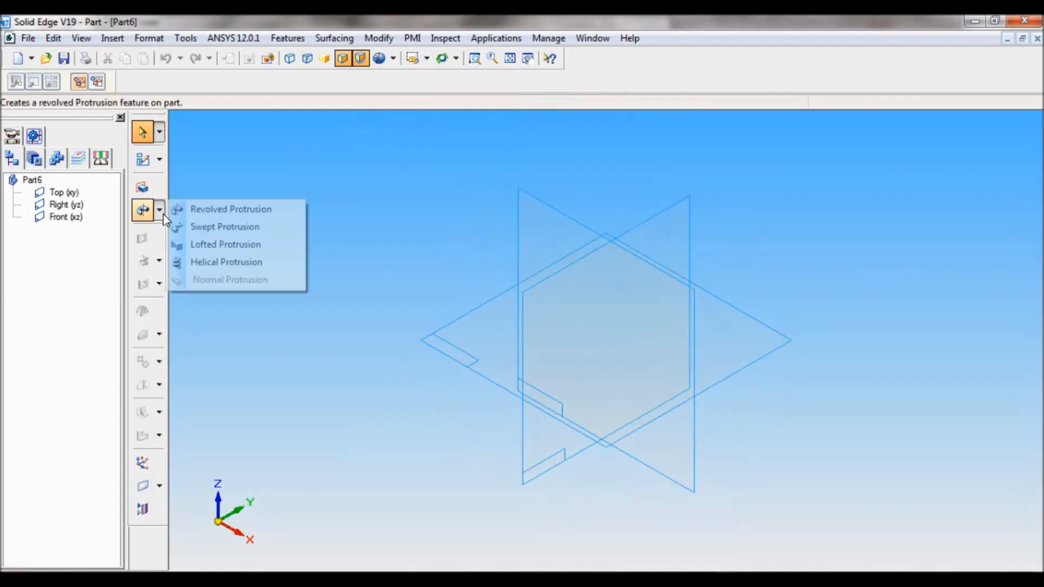
Step: Begin a revolved protrusion on the front plane and draw the stepped profile from the vertical axis down the flange side
click(231, 209)
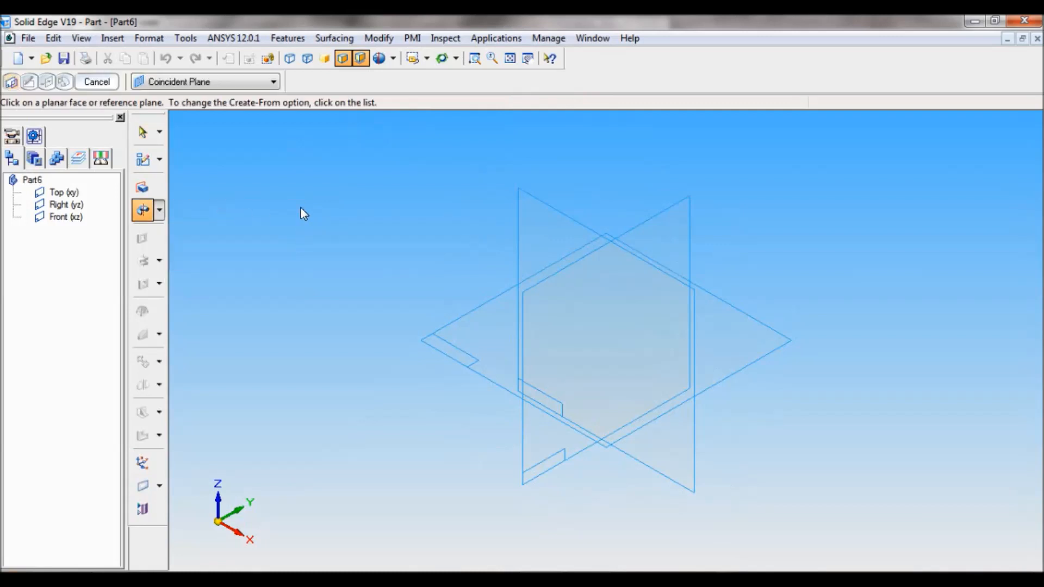
mouse_move(544, 211)
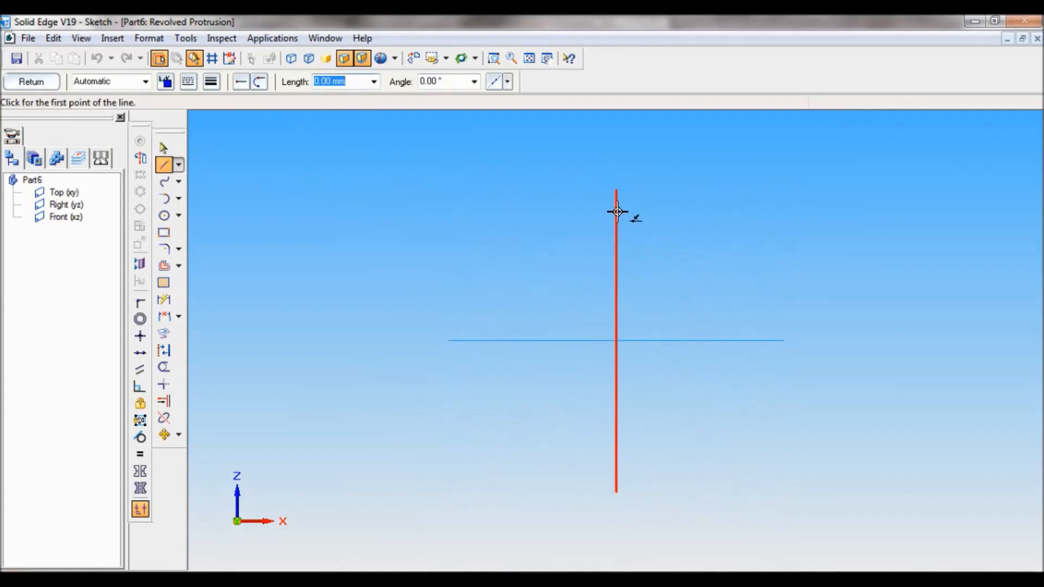
click(616, 213)
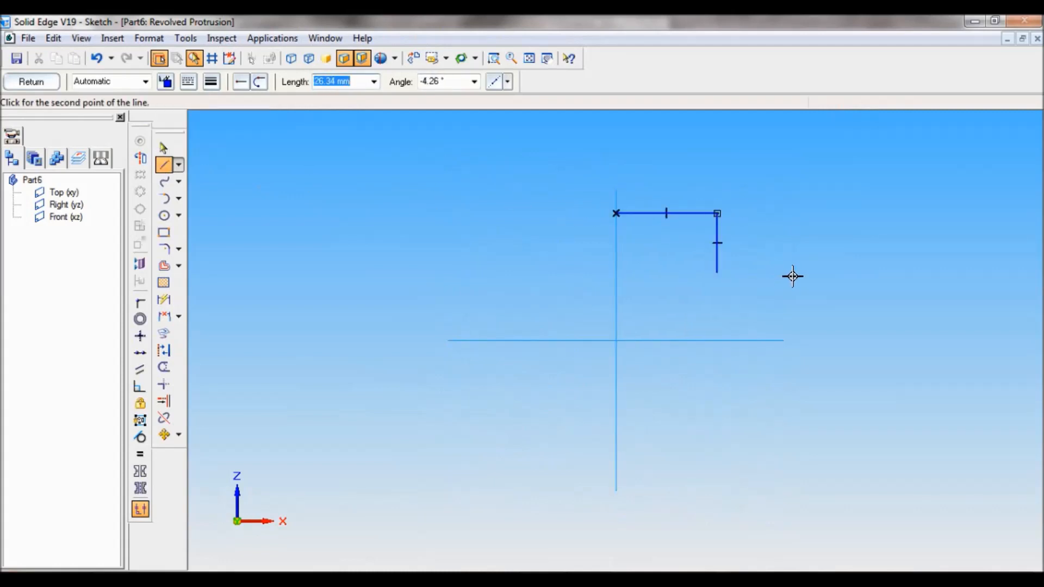
click(804, 272)
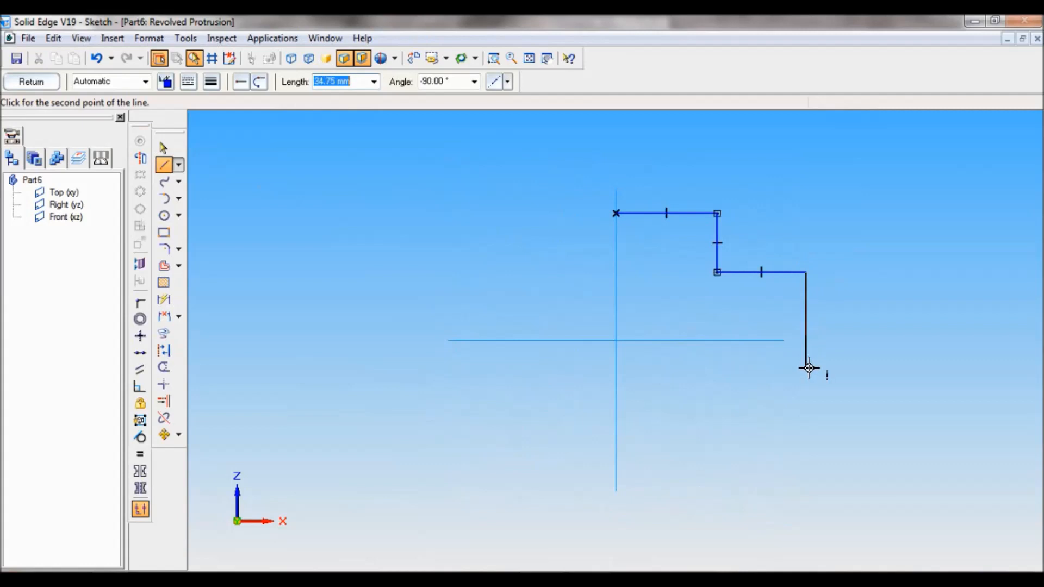
click(808, 368)
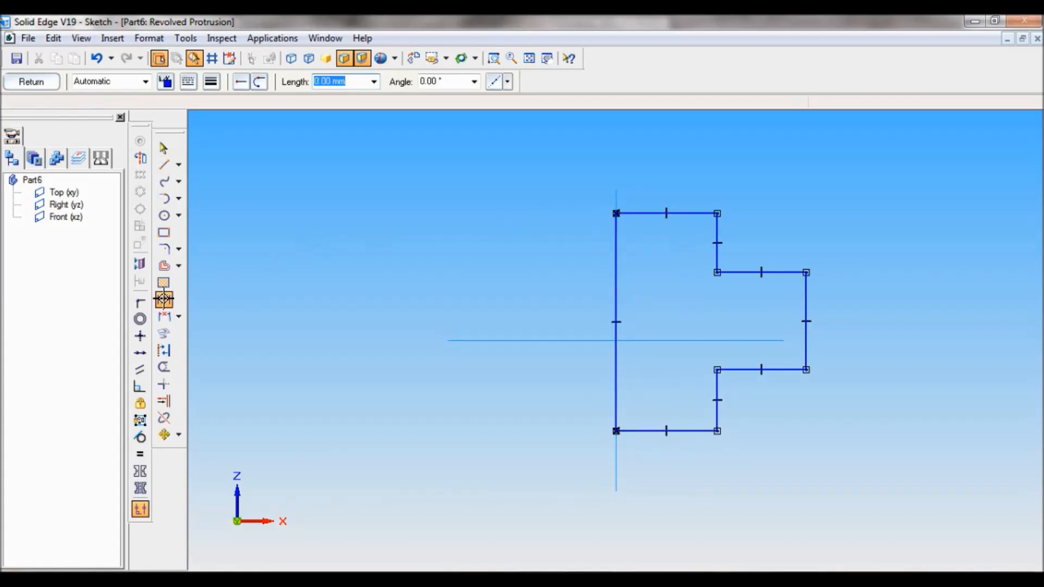
Step: Smart-dimension the profile 45 wide and 45 tall, 25 at the base, and make the two 10 steps equal
click(163, 300)
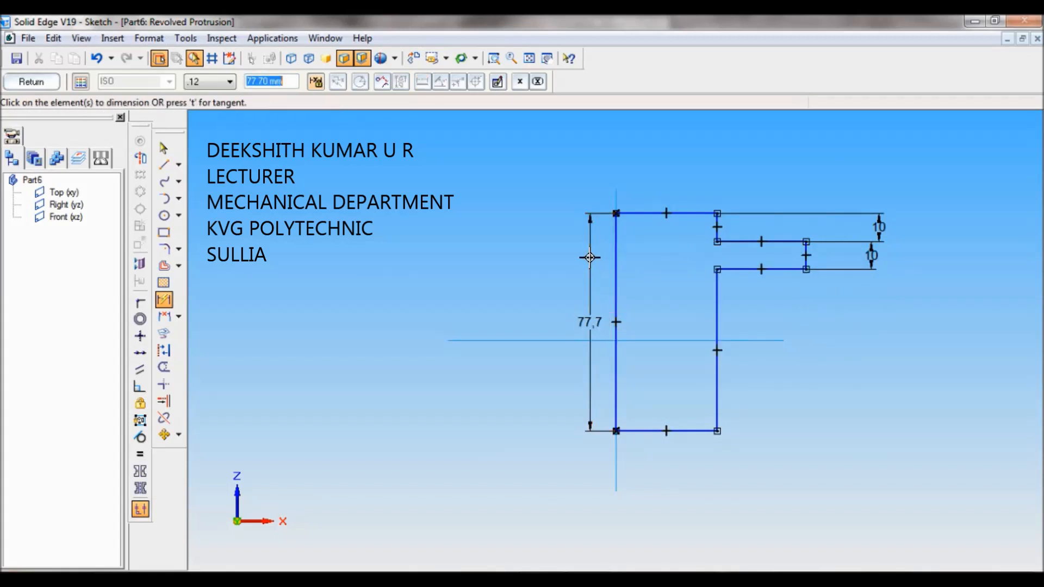
text(45.00)
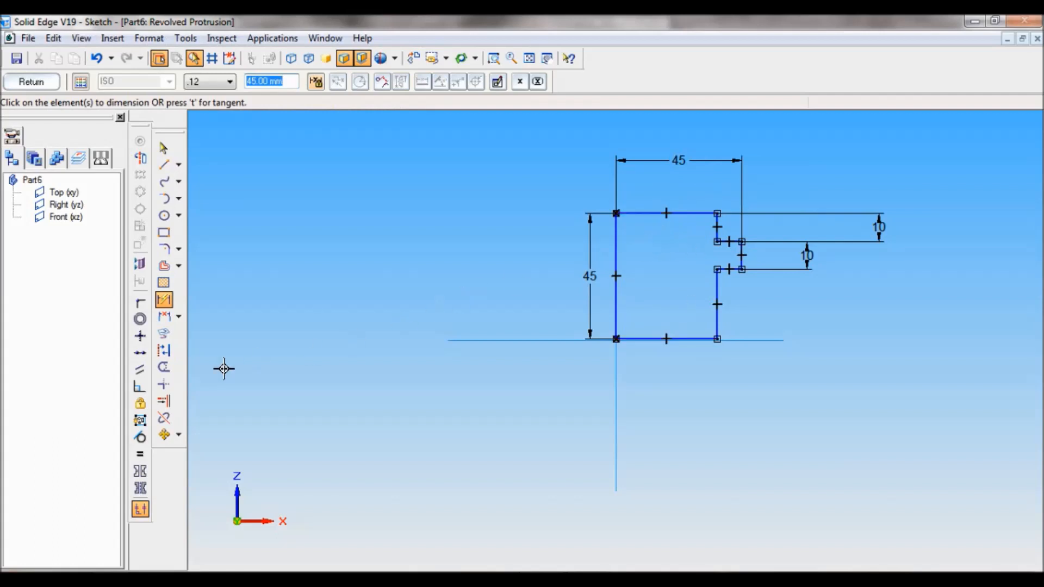
click(139, 455)
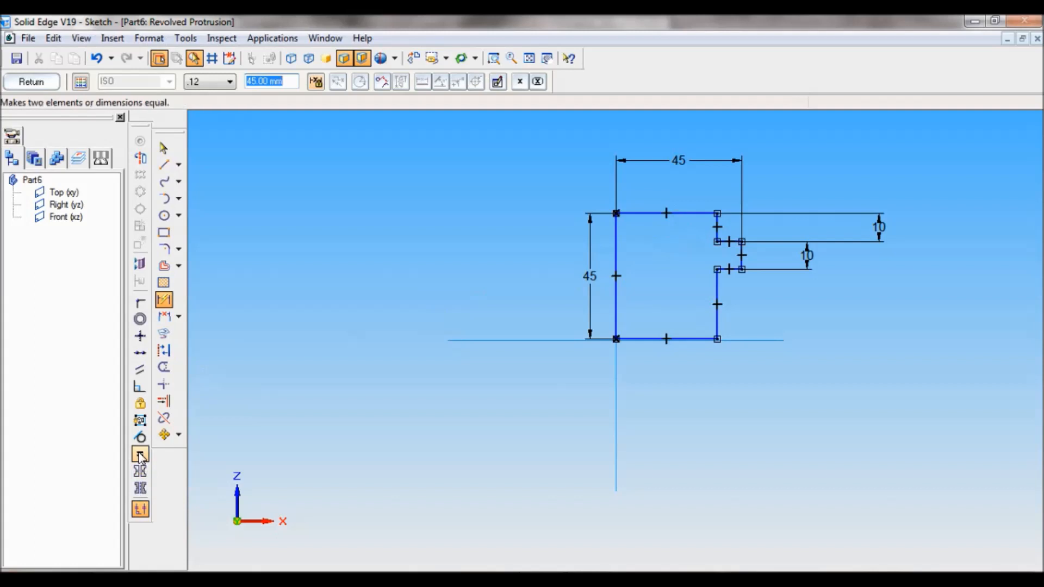
click(139, 452)
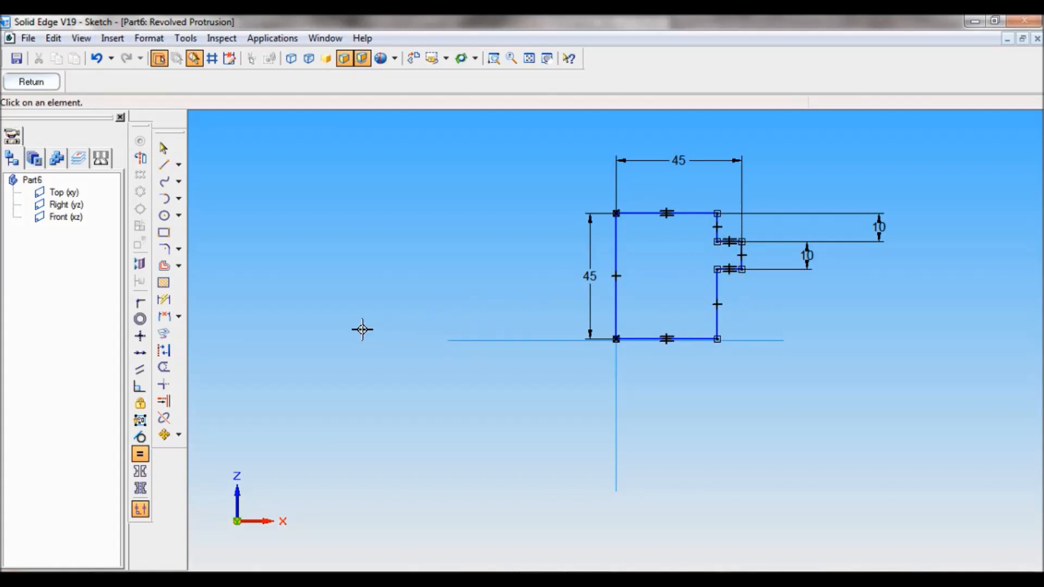
mouse_move(163, 301)
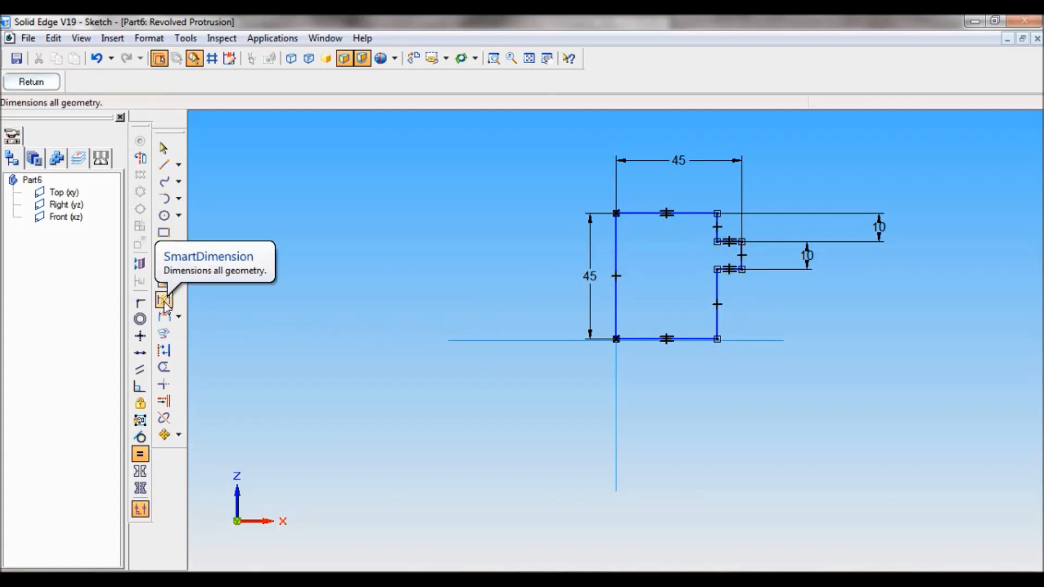
click(163, 301)
text(25)
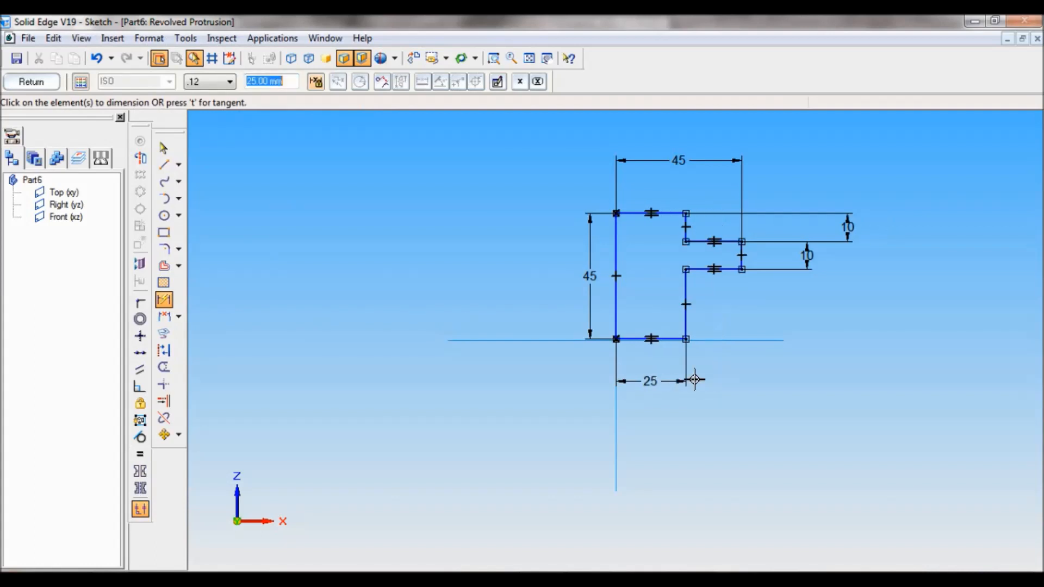
mouse_move(789, 207)
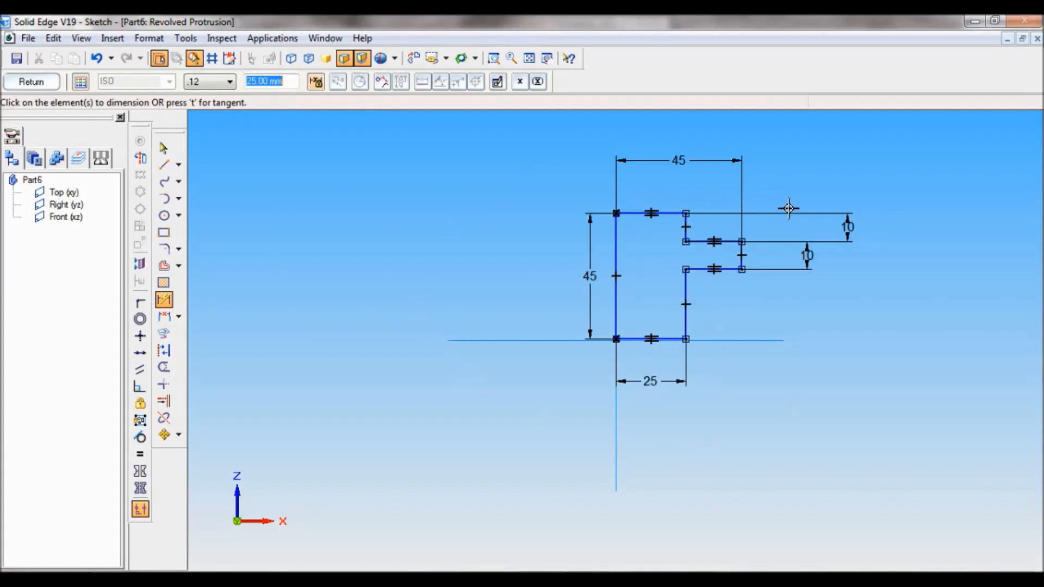
mouse_move(496, 74)
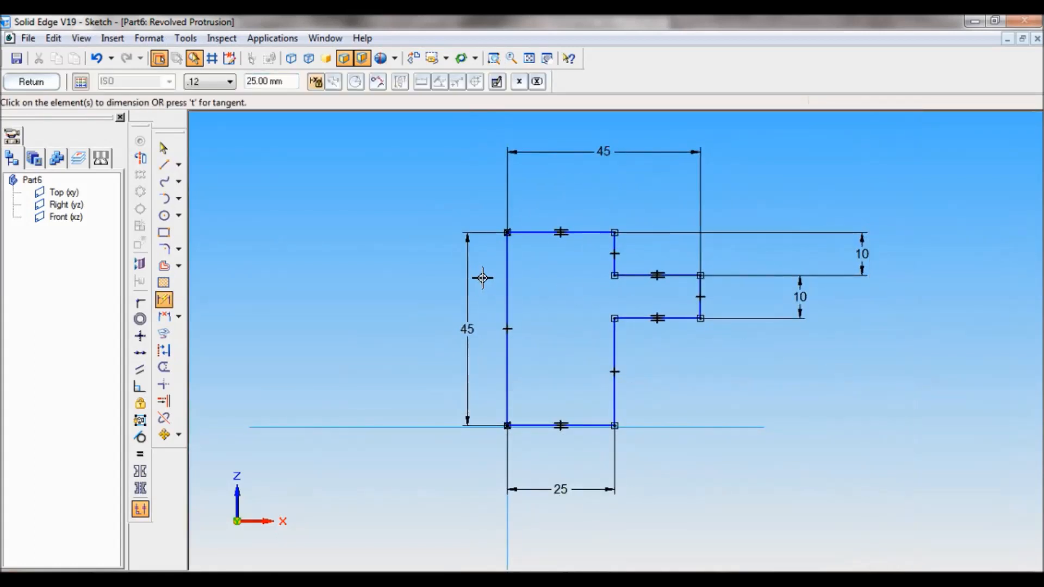
mouse_move(140, 159)
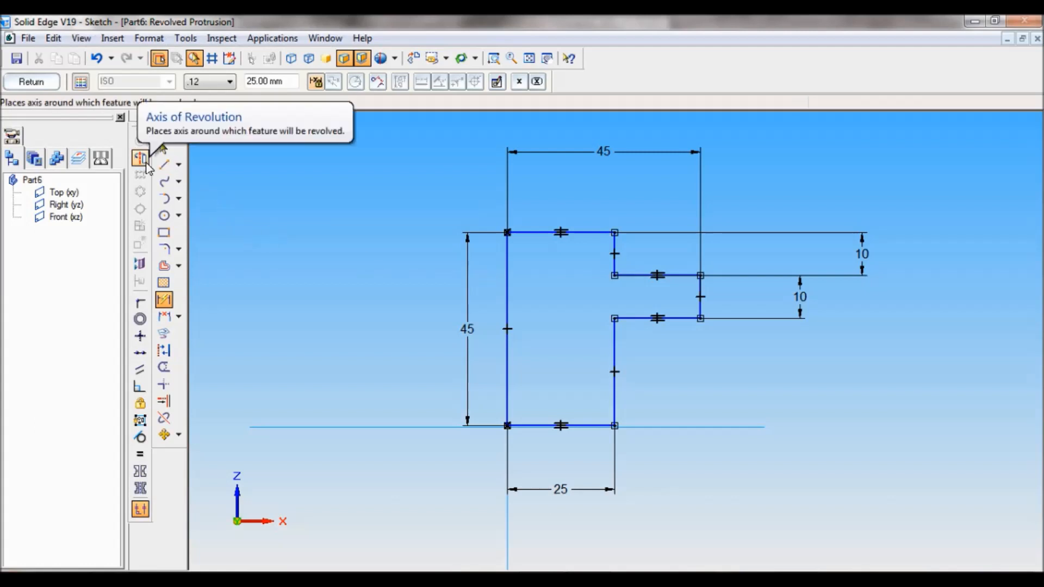
Step: Set the left vertical line as the axis of revolution and return from the sketch to the revolve
click(140, 158)
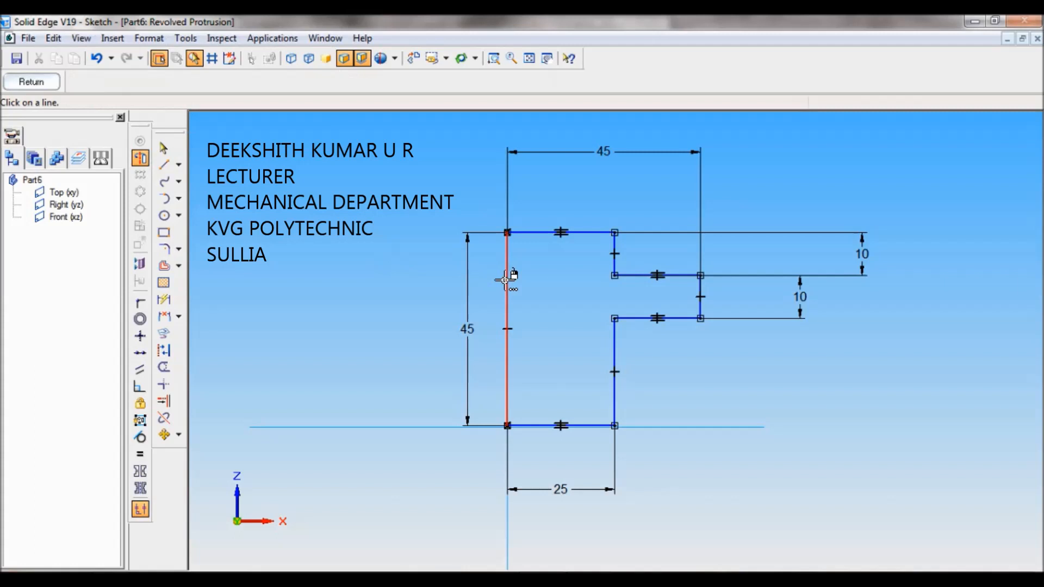
click(507, 281)
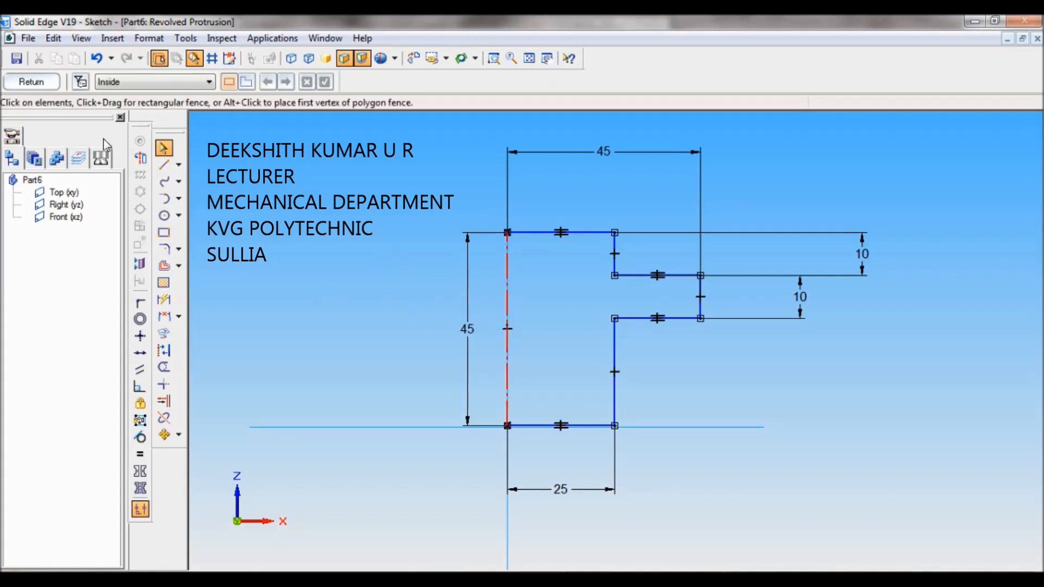
click(30, 82)
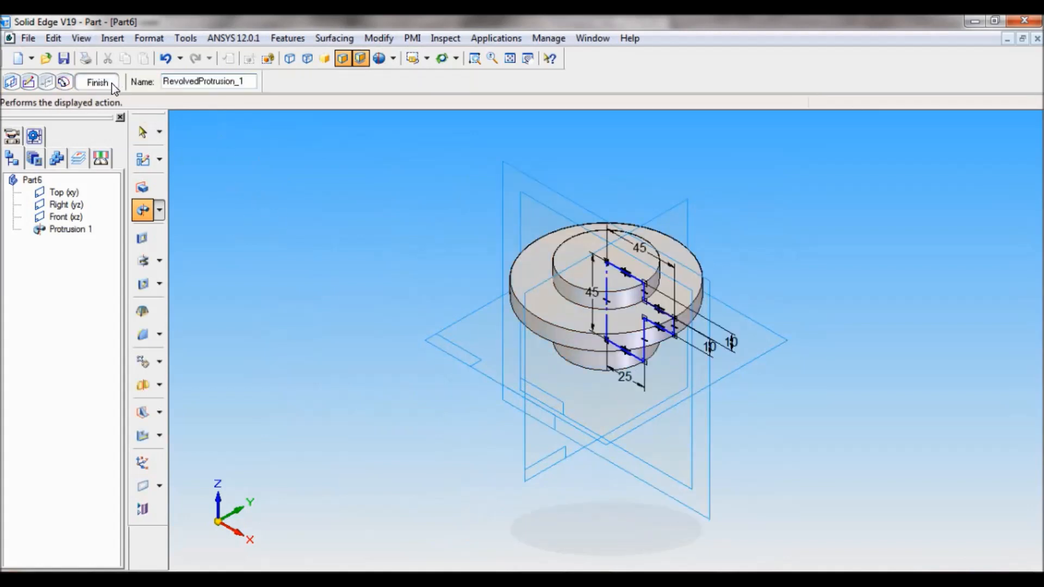
Step: Finish the revolved protrusion and hide the reference planes and sketch via Construction Display
click(95, 82)
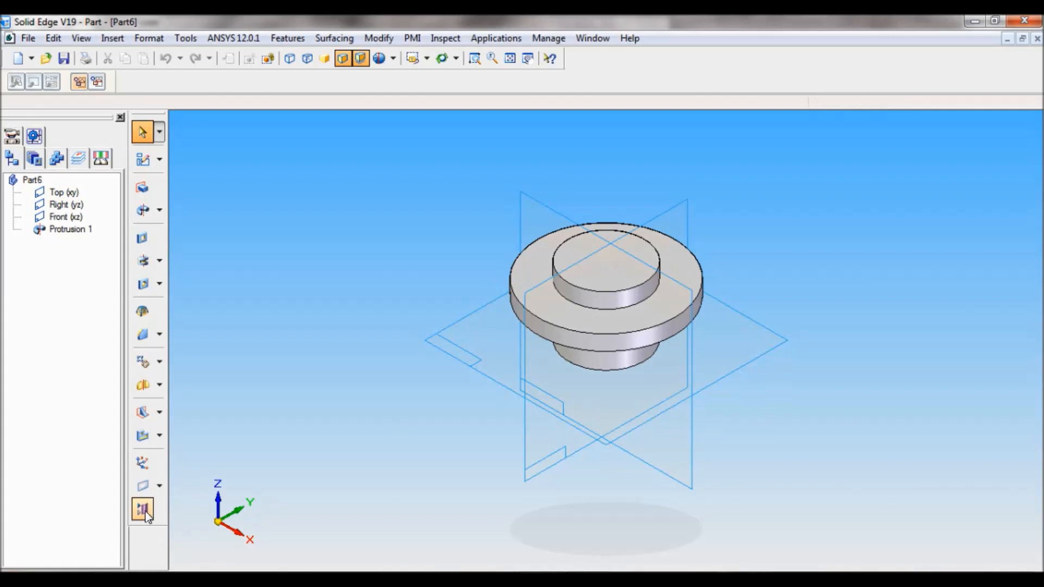
mouse_move(141, 509)
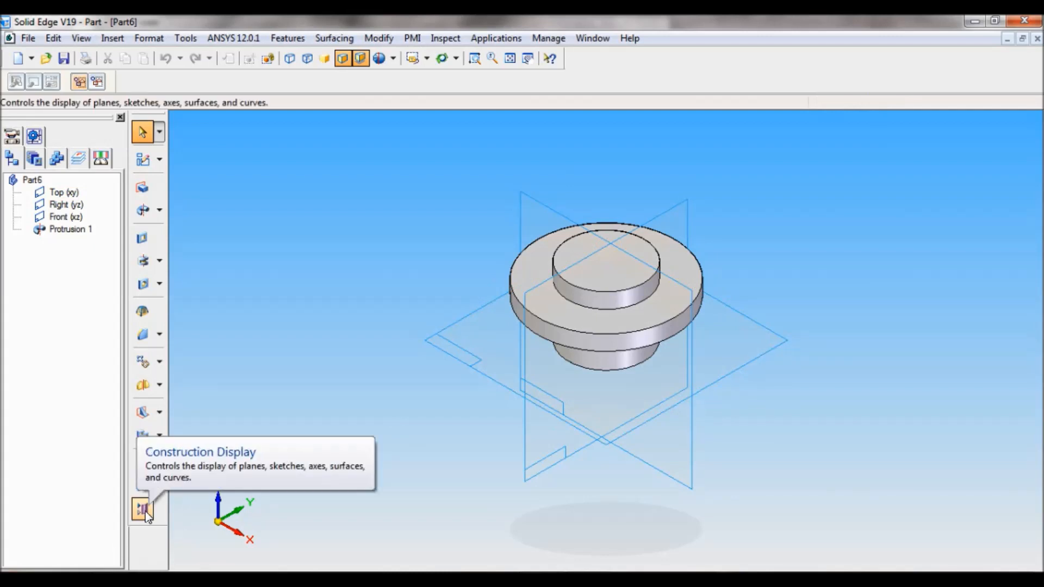
click(143, 509)
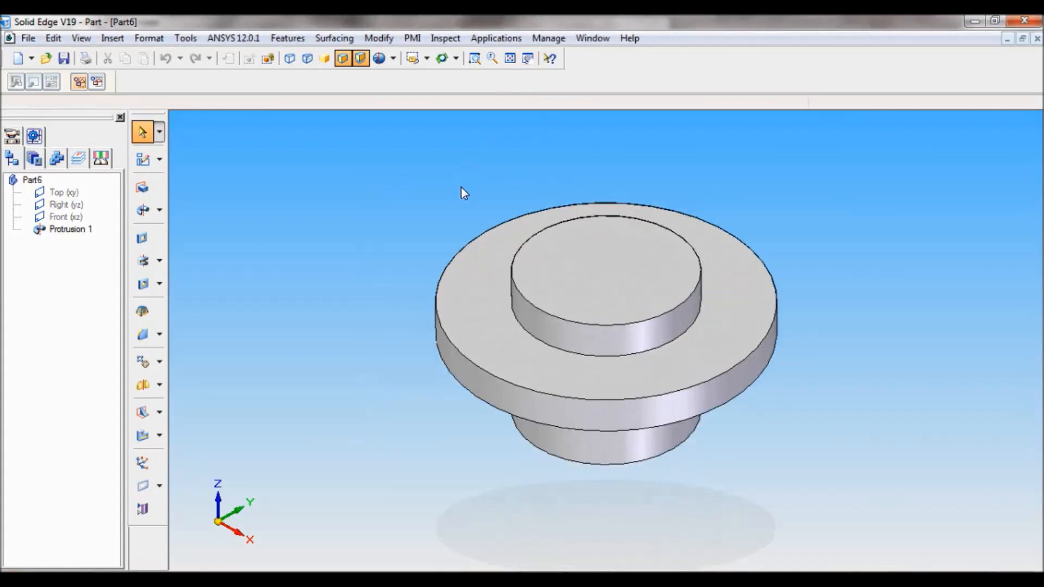
Step: Start a 5 mm Round and select the edge where the upper boss meets the flange
click(160, 334)
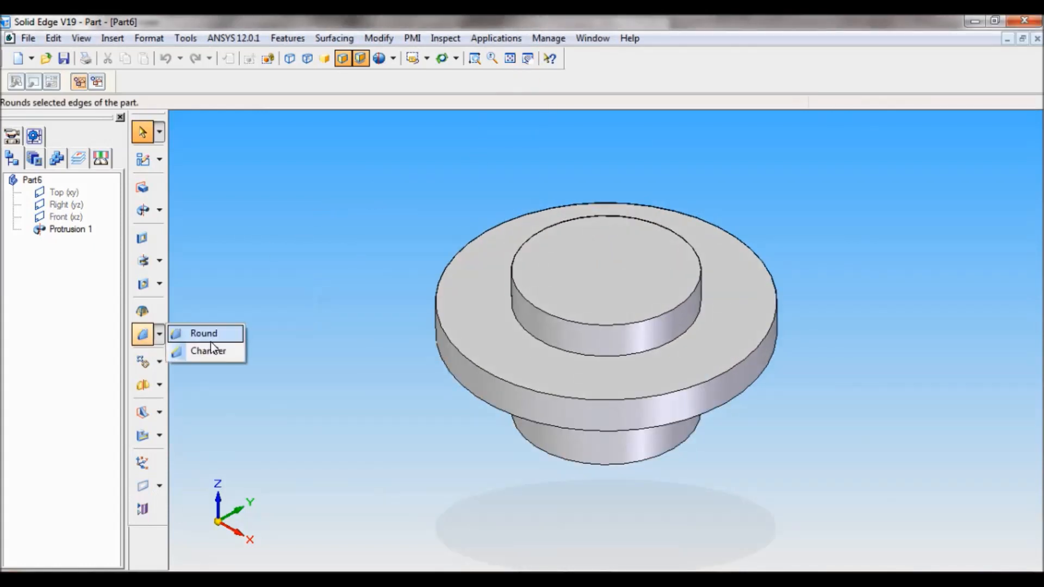
click(202, 333)
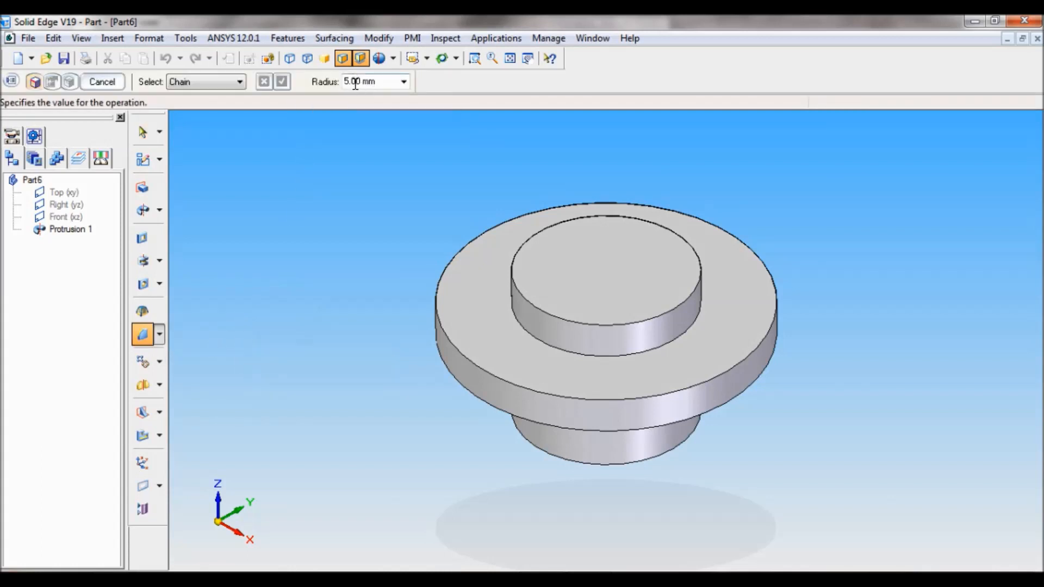
mouse_move(596, 358)
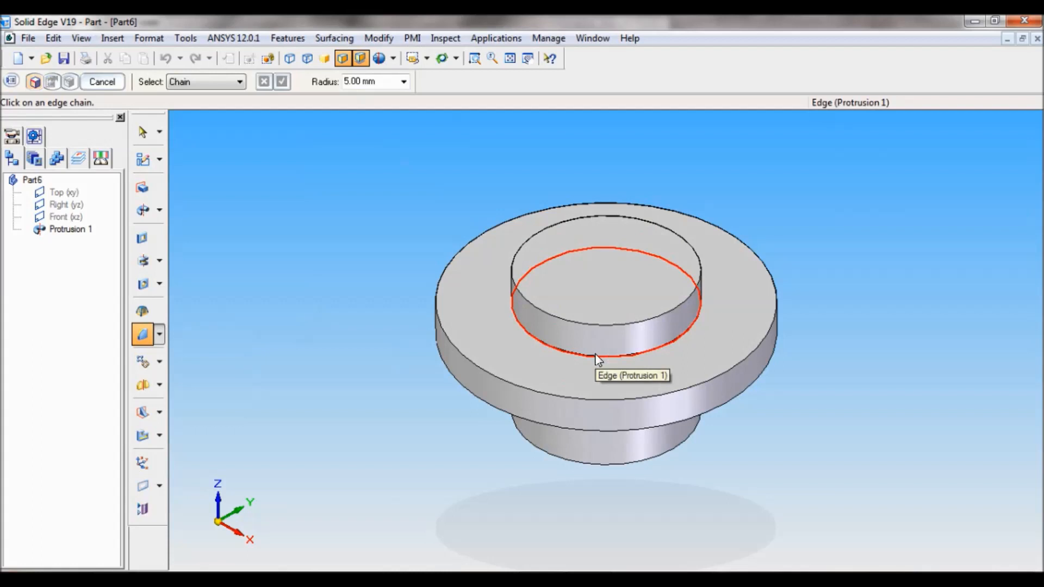
click(597, 357)
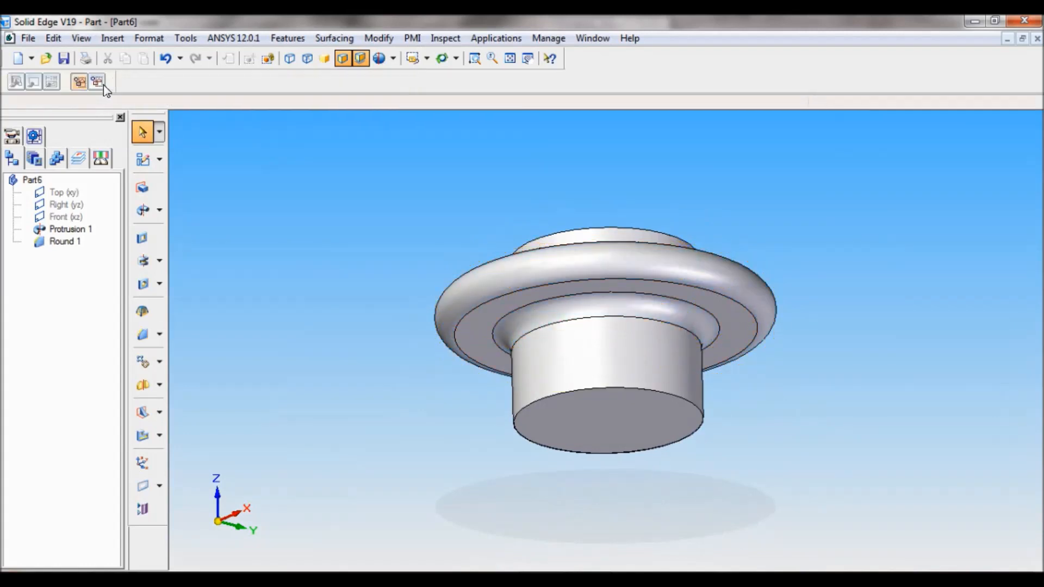
Step: Return the rounded nut to the standard iso view from the Named Views list
click(393, 58)
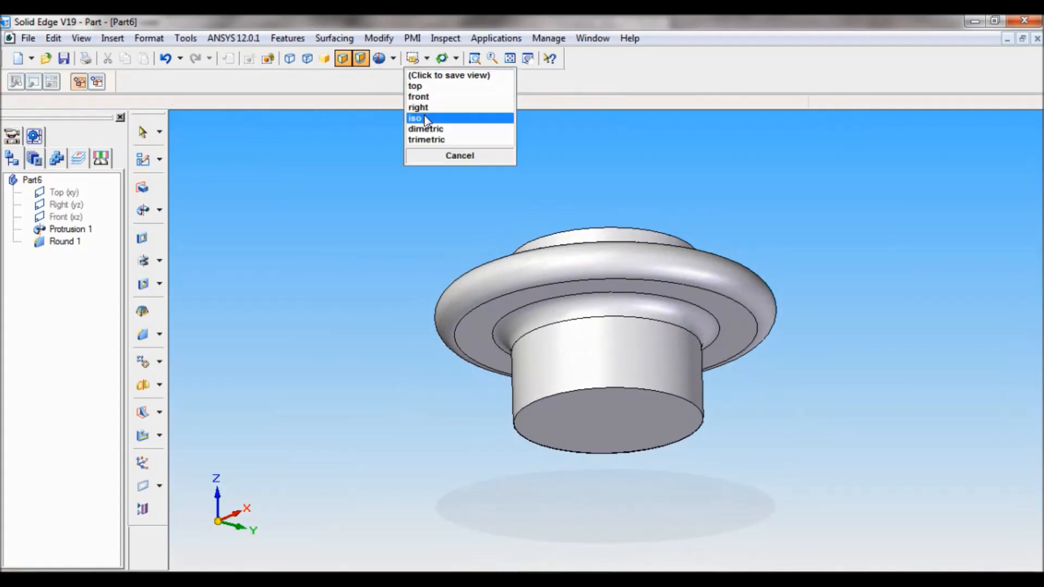
click(415, 118)
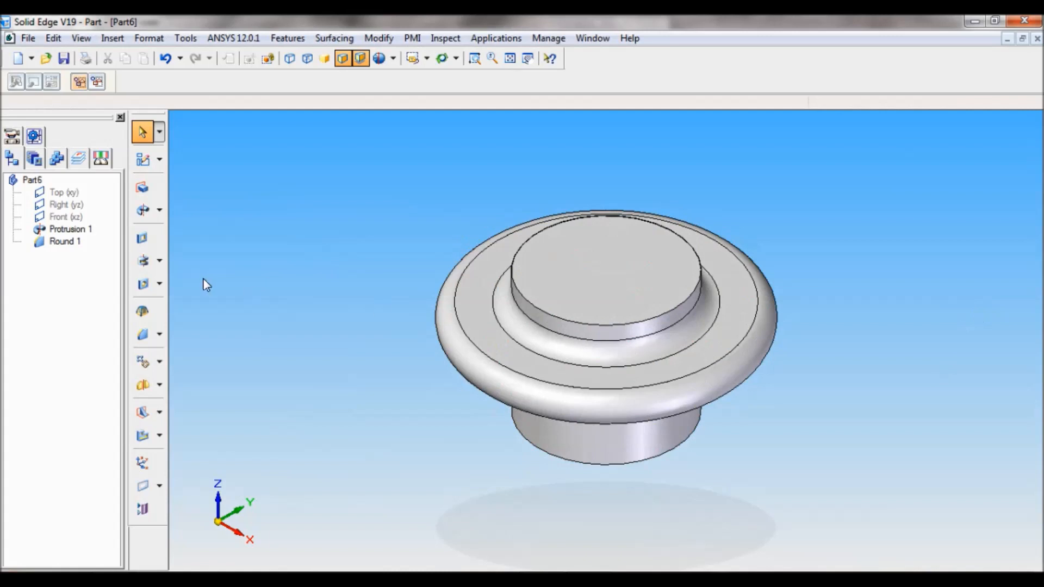
Step: Start a Hole feature and set its options to a threaded hole in millimetres
click(143, 283)
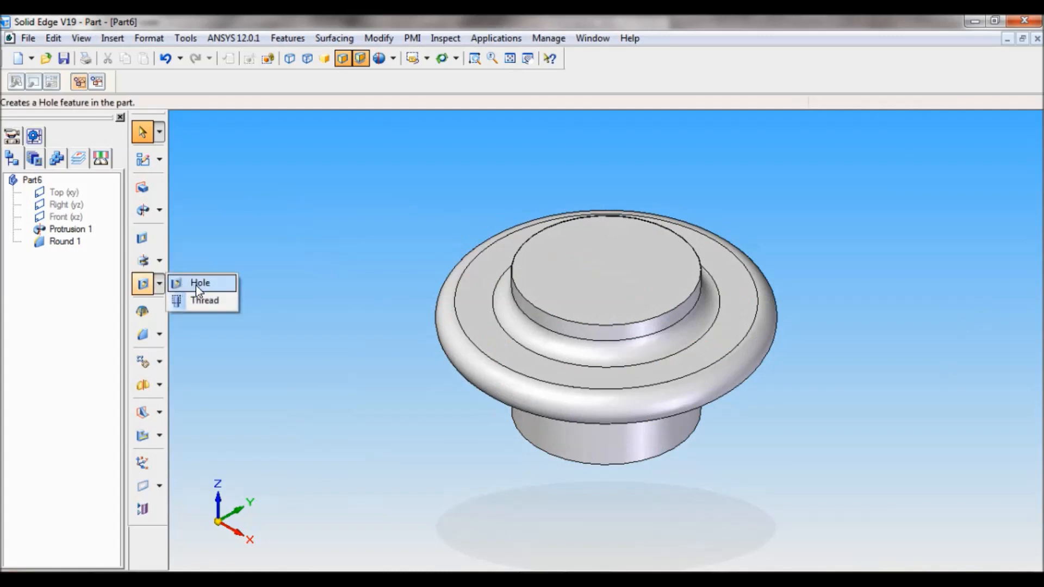
click(200, 283)
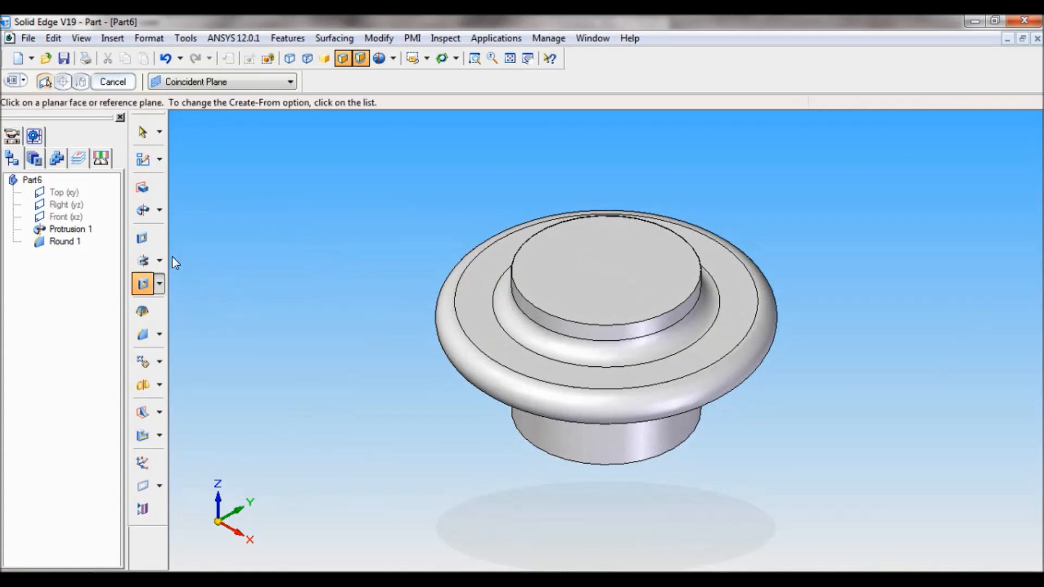
mouse_move(12, 80)
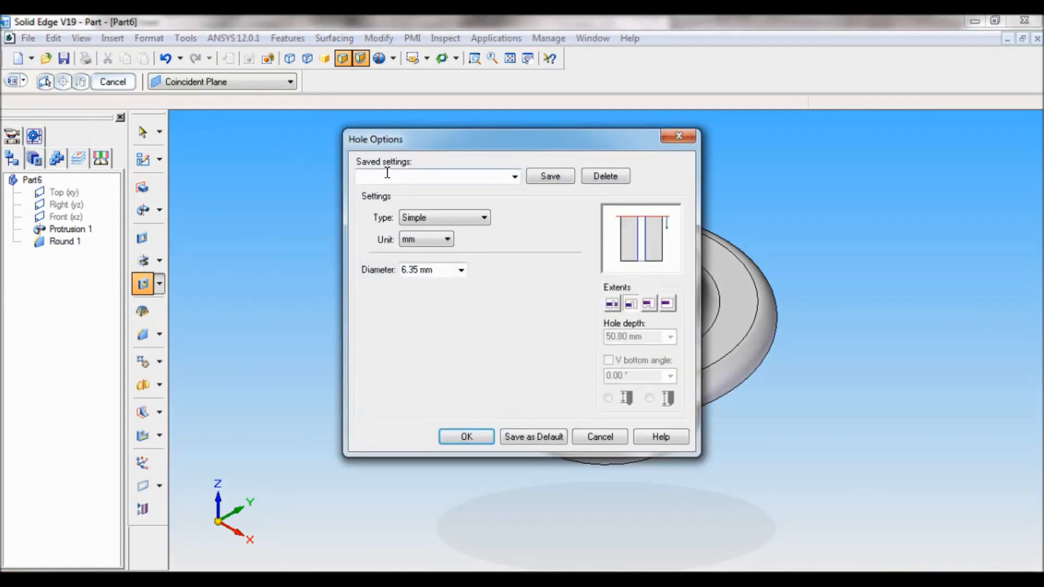
click(513, 177)
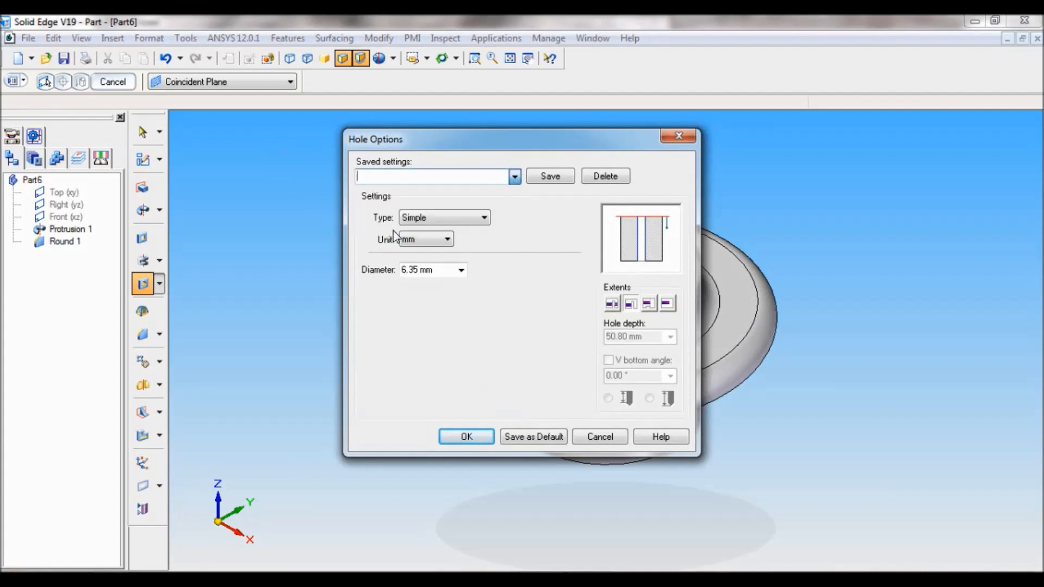
click(485, 217)
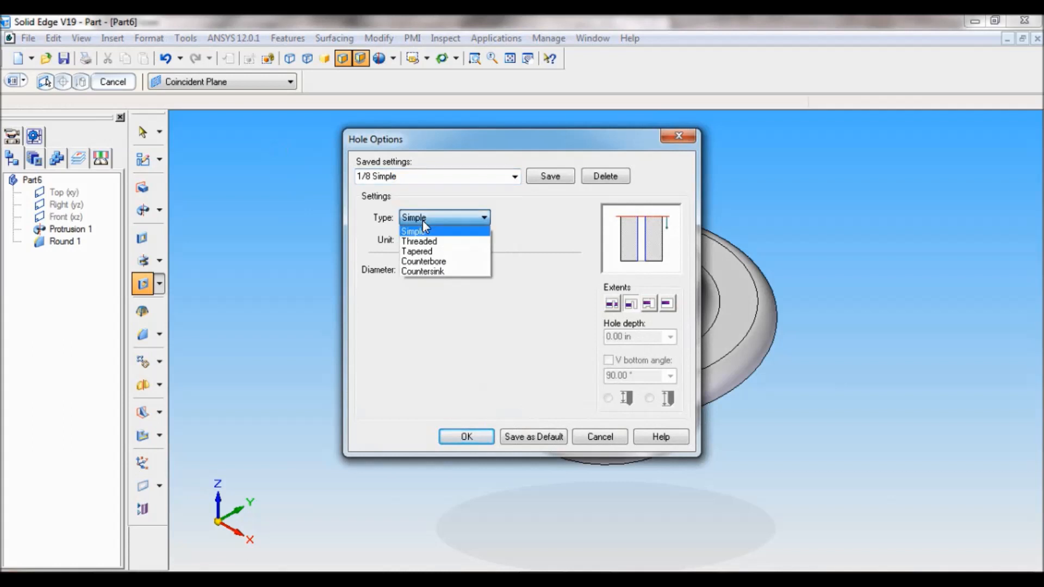
mouse_move(433, 246)
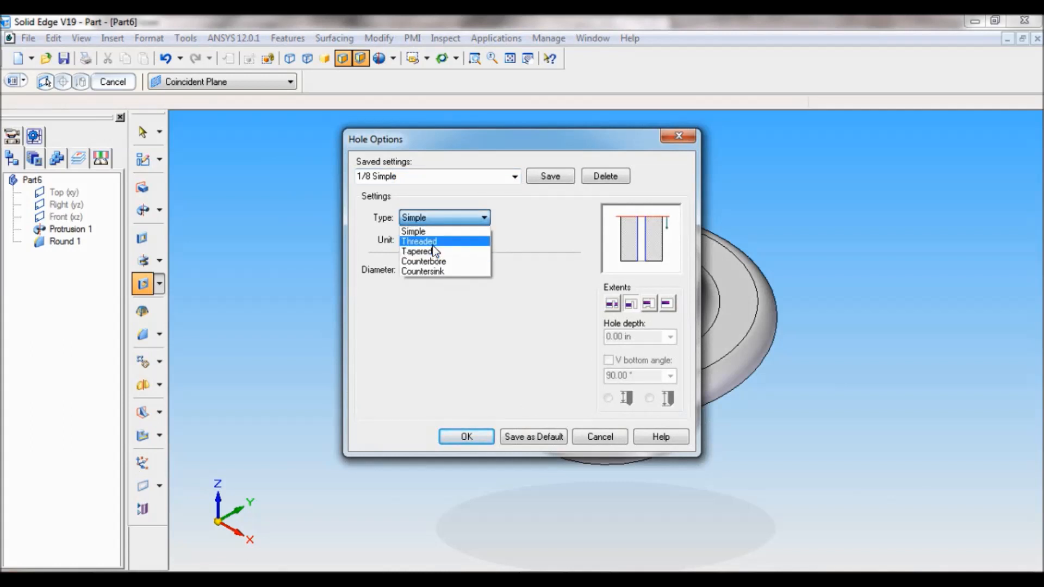
click(419, 240)
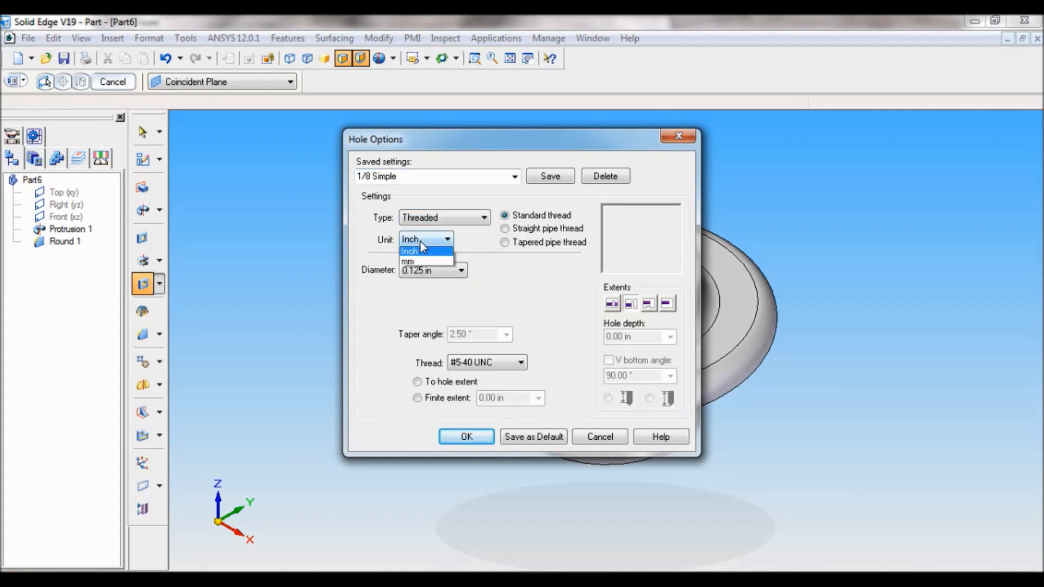
click(408, 261)
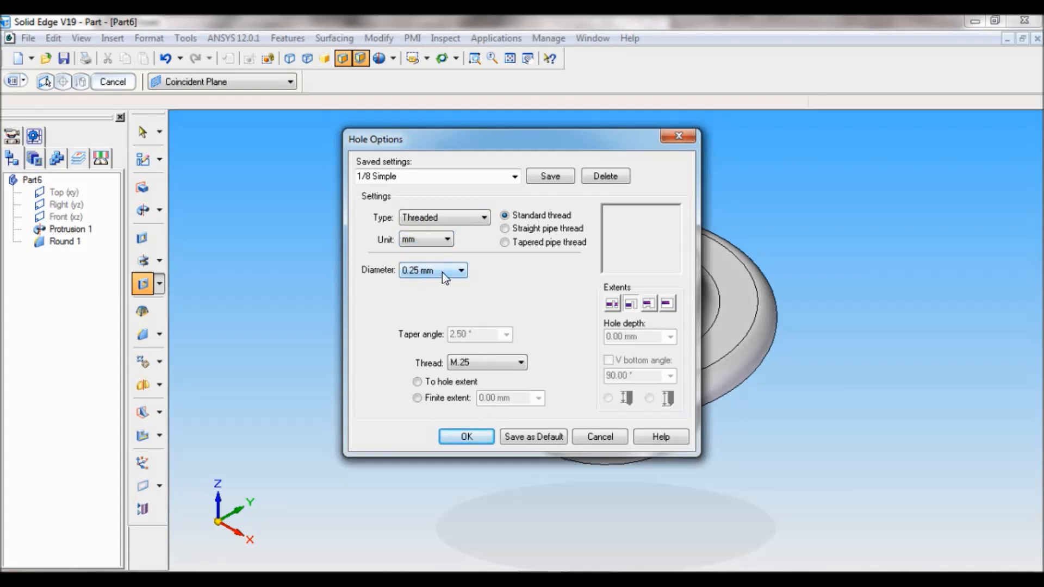
Step: Choose a 38 mm diameter with Tr 38 x 7 thread running to the hole extent
click(461, 269)
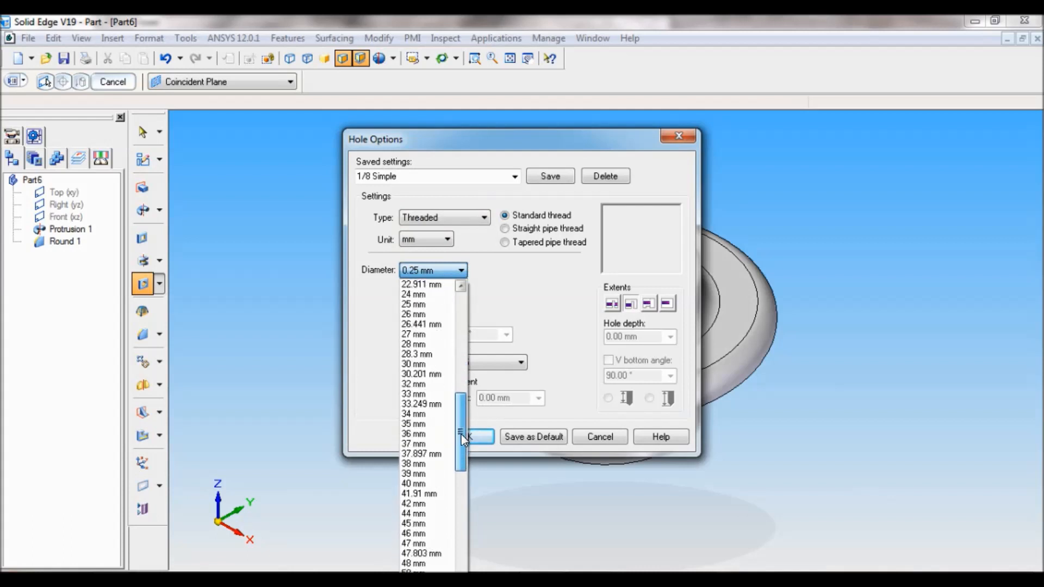
click(414, 463)
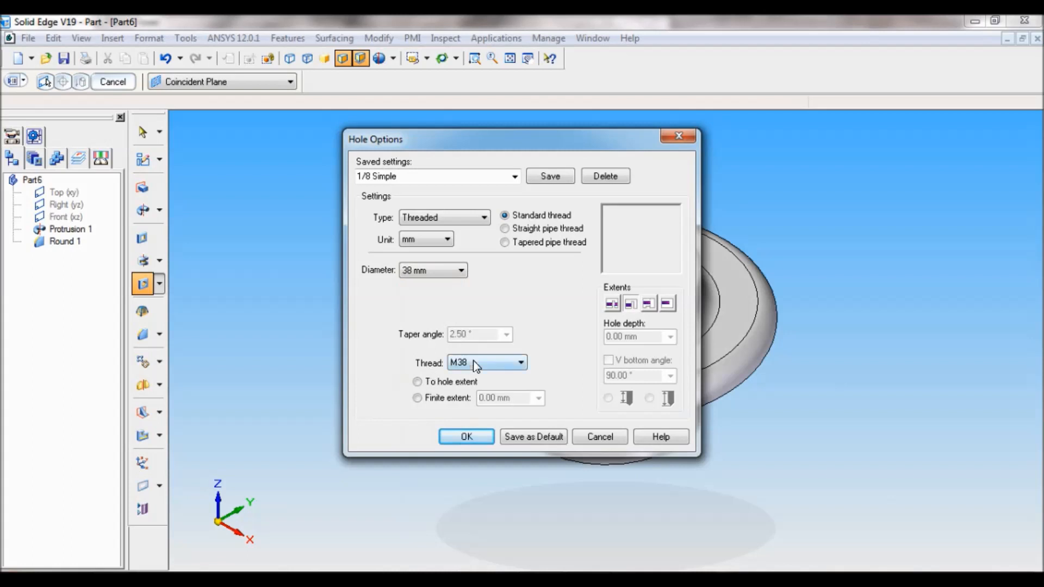
click(520, 364)
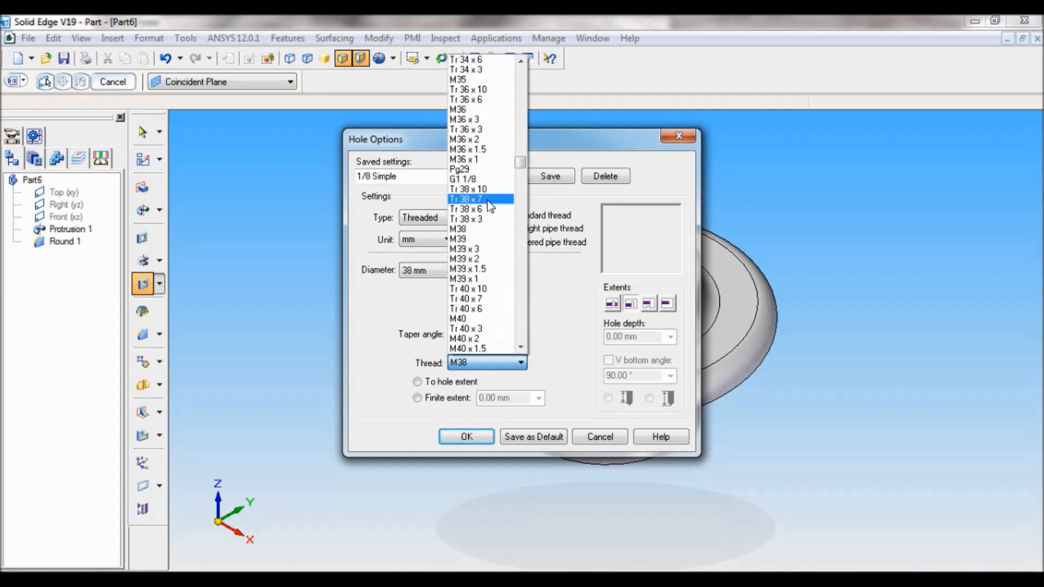
click(480, 198)
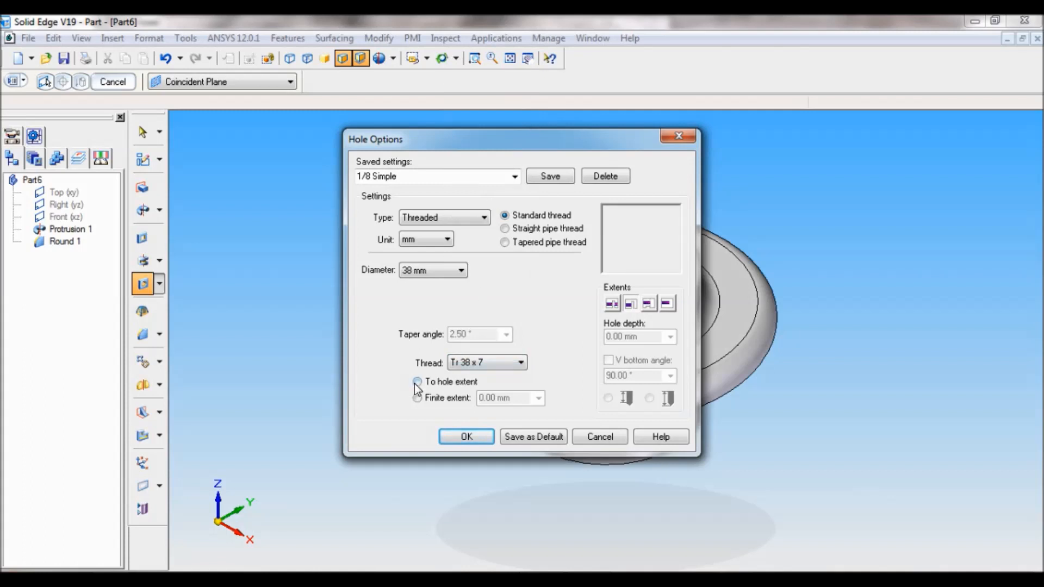
mouse_move(420, 389)
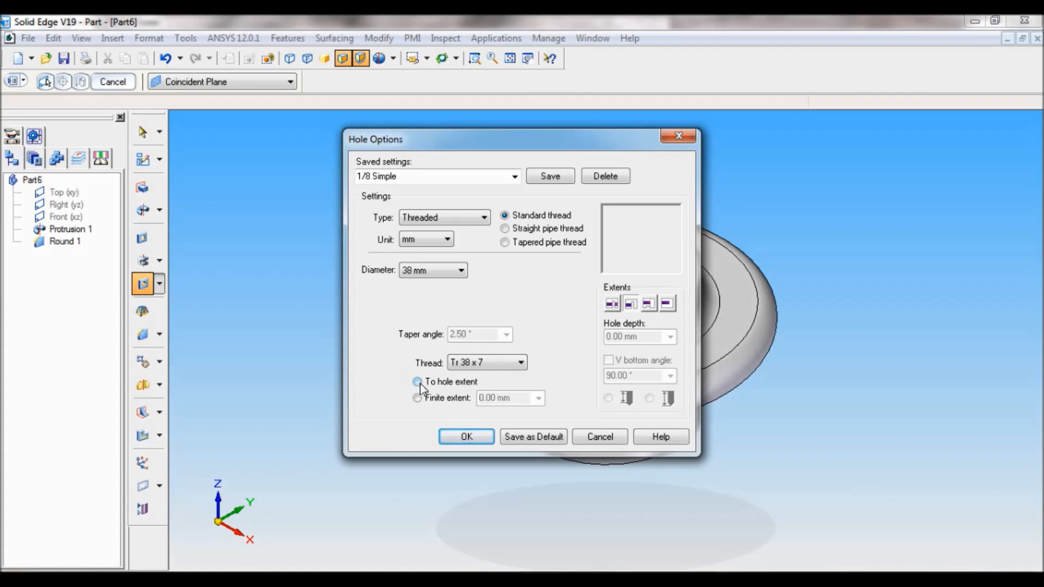
click(417, 382)
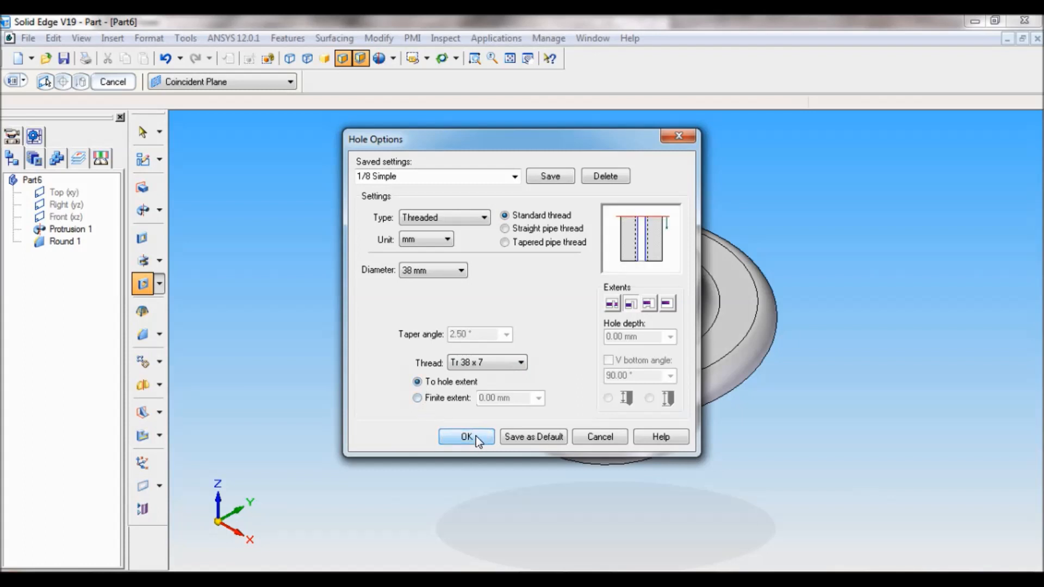
Step: Confirm the settings and cut the hole through the centre of the top boss face
click(465, 437)
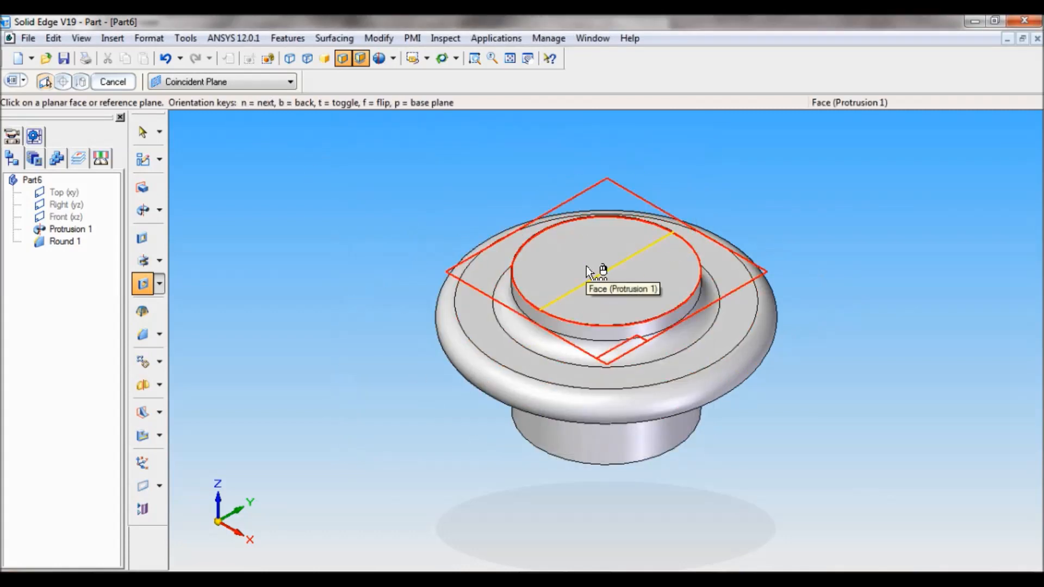
click(592, 274)
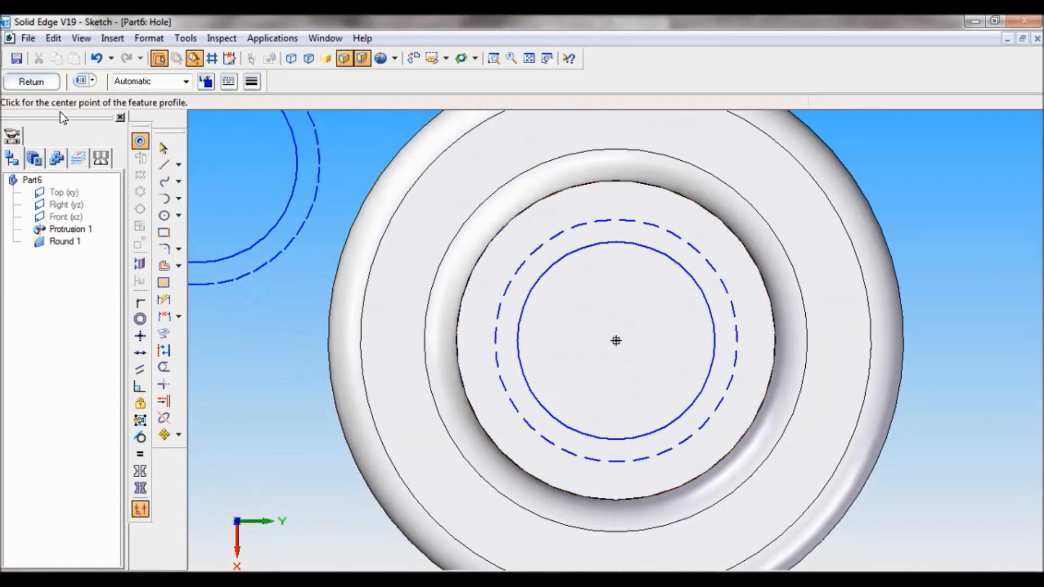
click(32, 80)
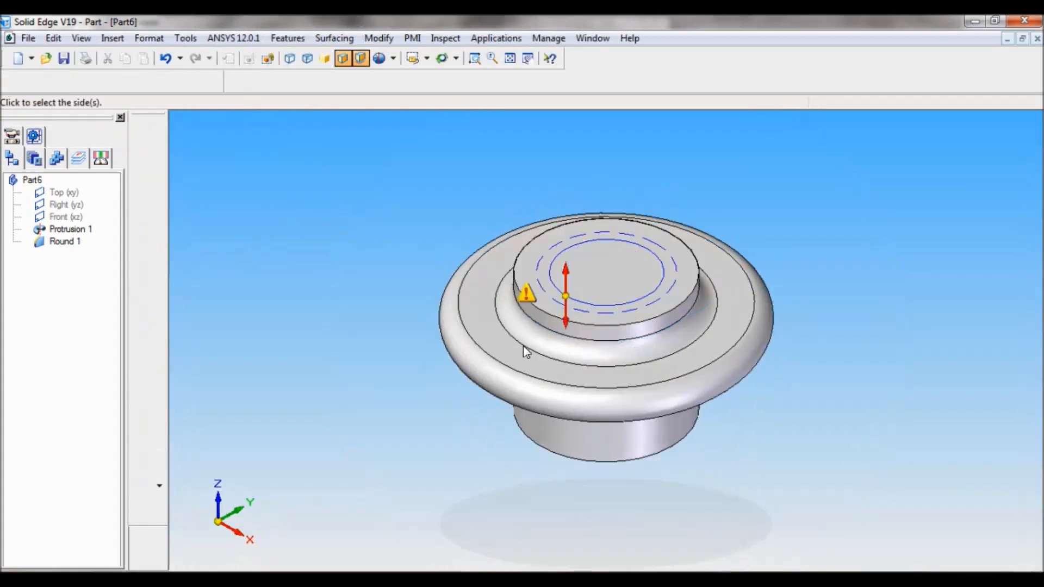
click(606, 274)
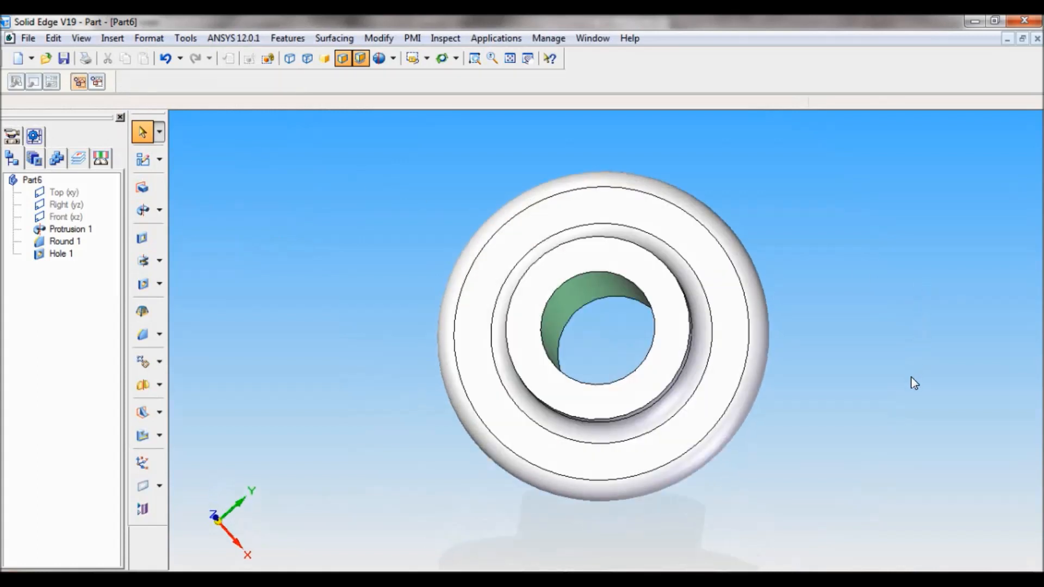
drag(599, 326, 835, 402)
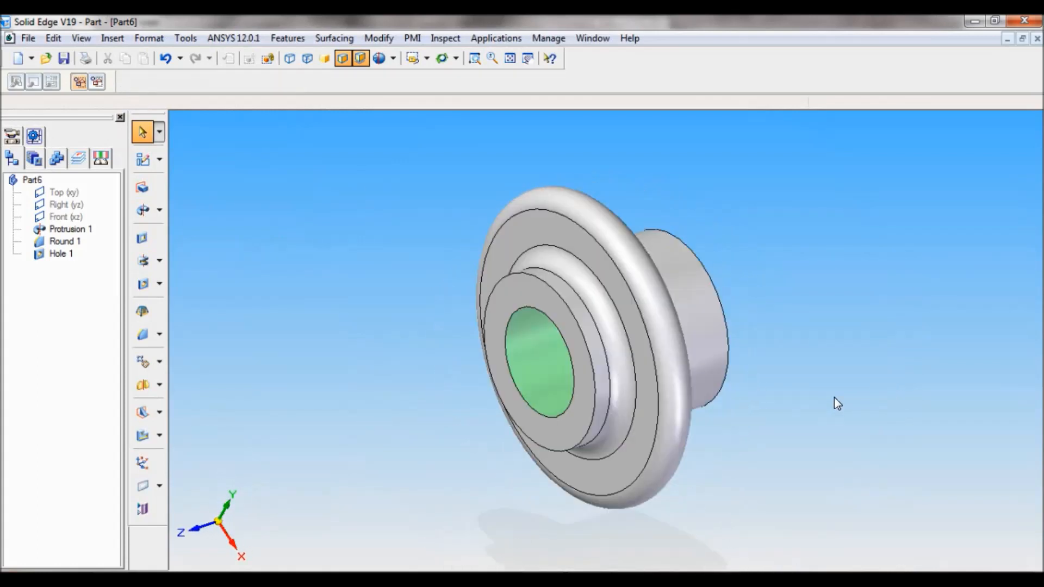
Step: From the iso view, enter GUN METAL as the material in Tools > Material Table
click(419, 57)
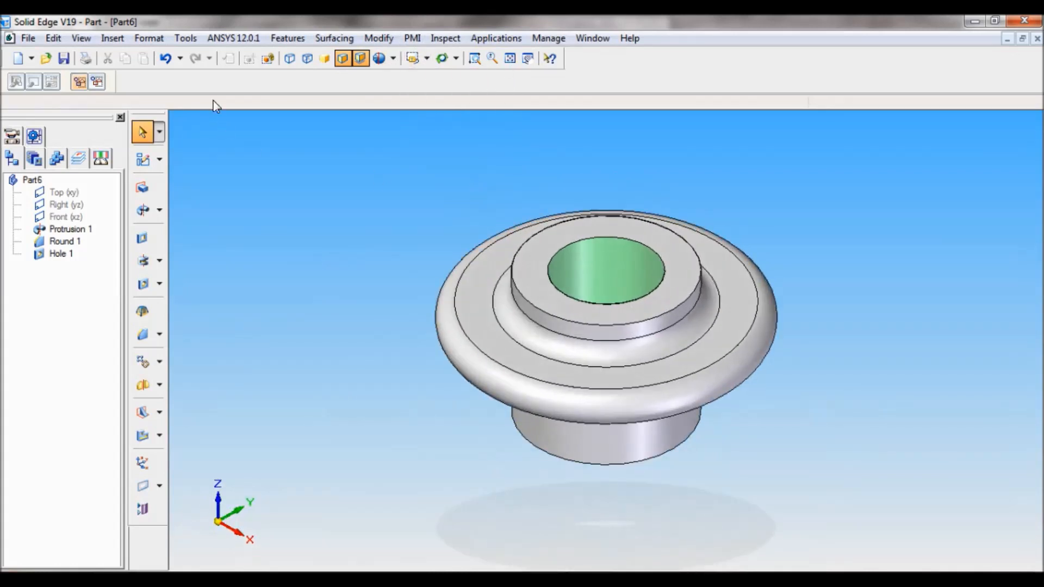
click(184, 38)
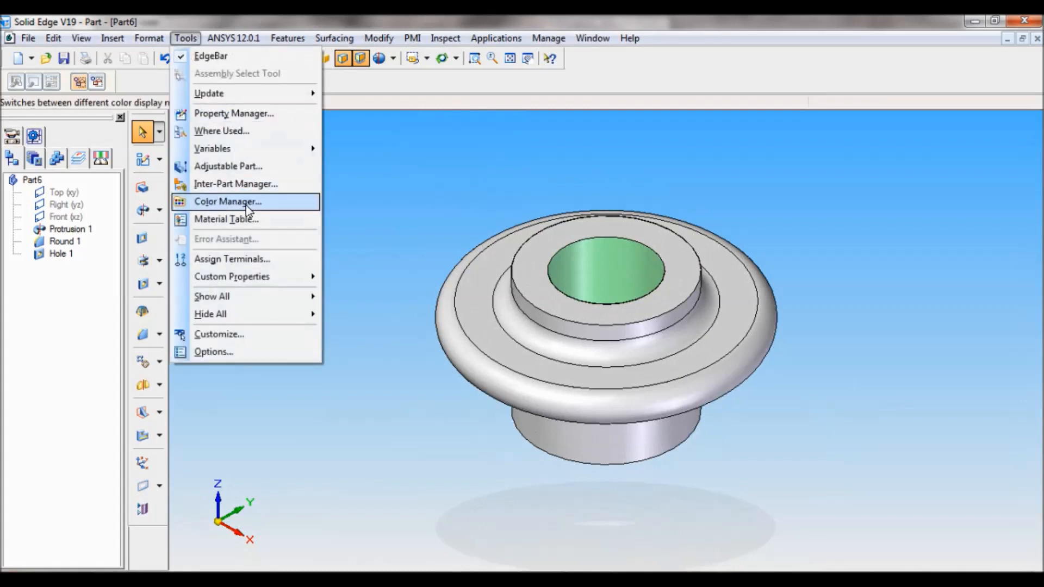
click(226, 220)
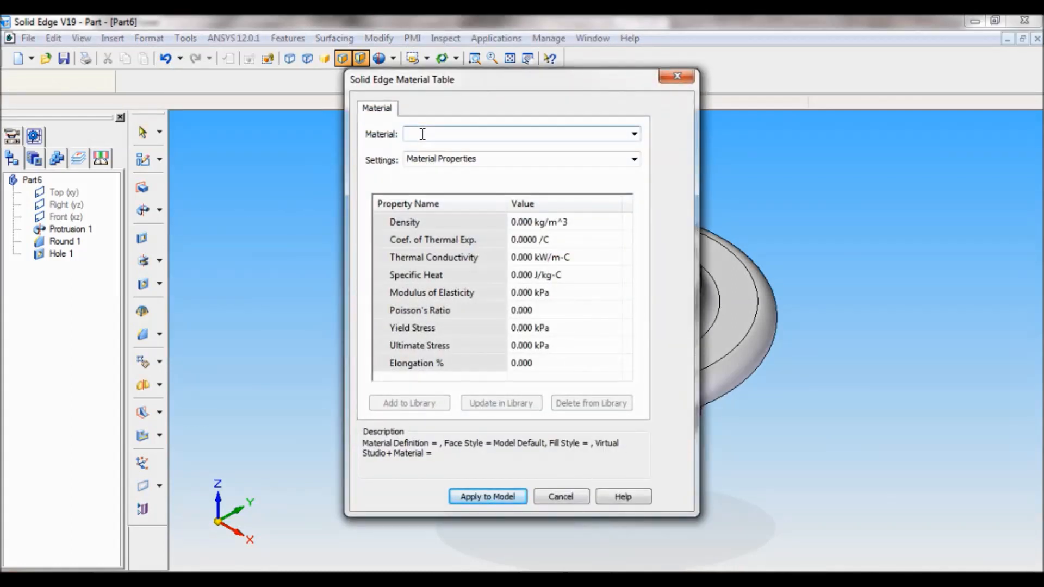
text(GUN)
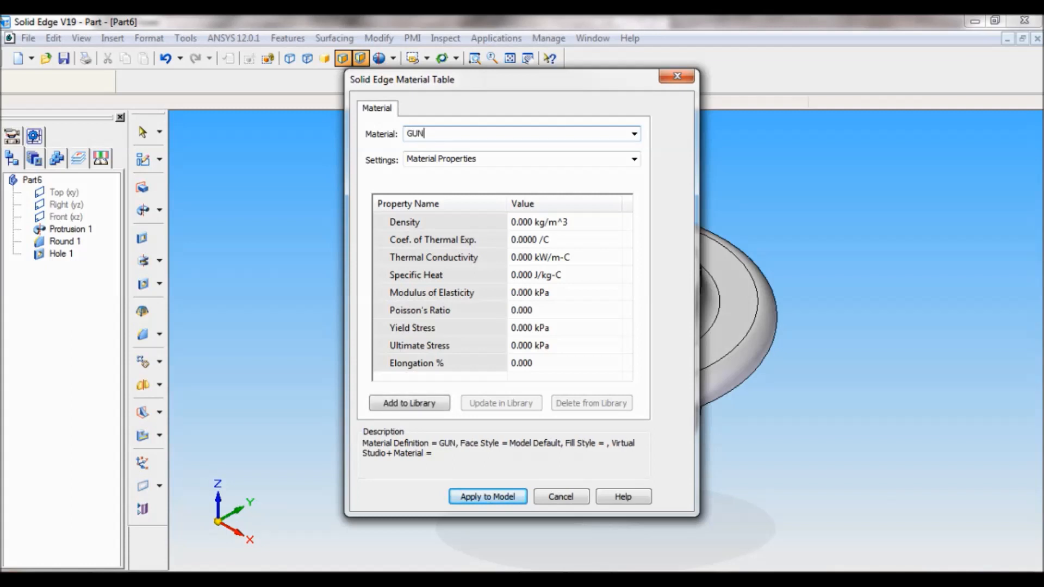
text(METAL)
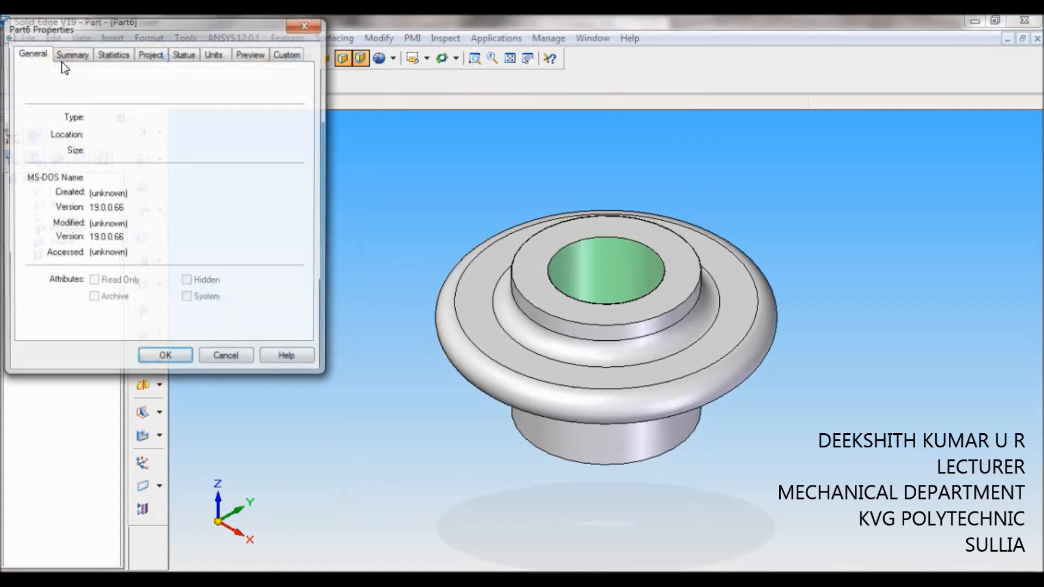
Step: Enter NUT as the Title on the Summary page of the part's file properties
click(74, 54)
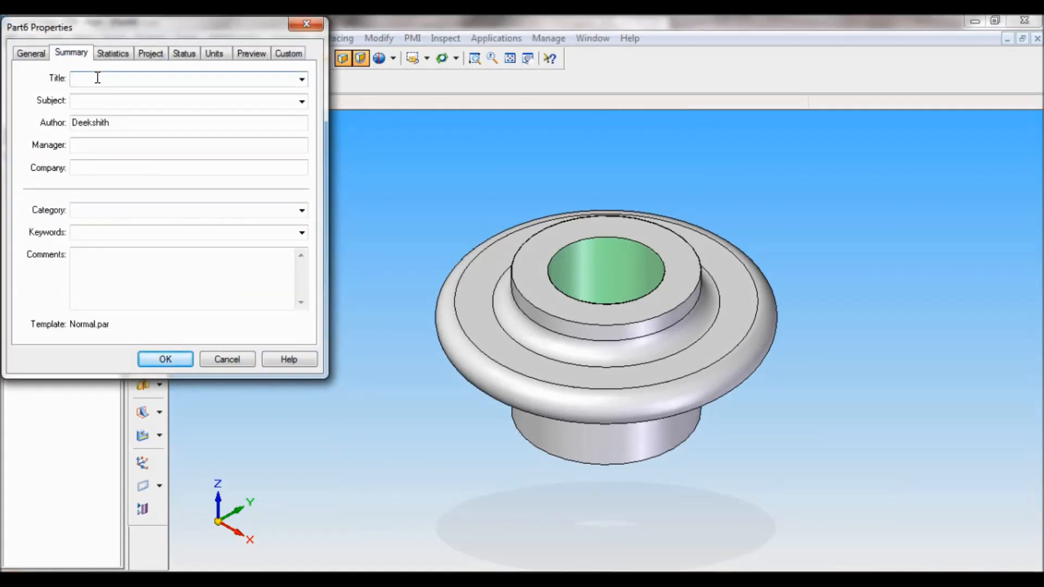
text(NUT)
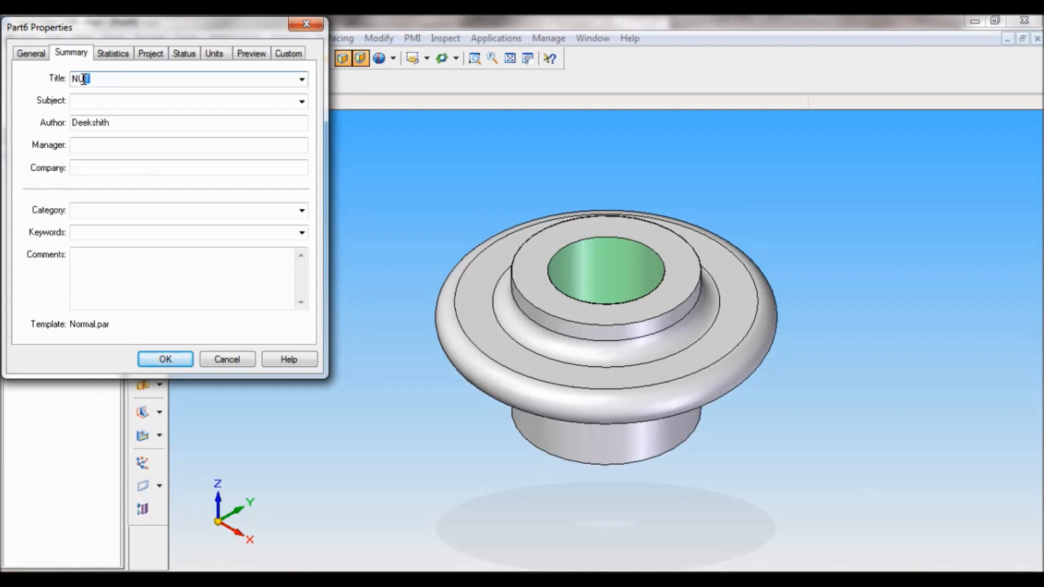
right_click(82, 80)
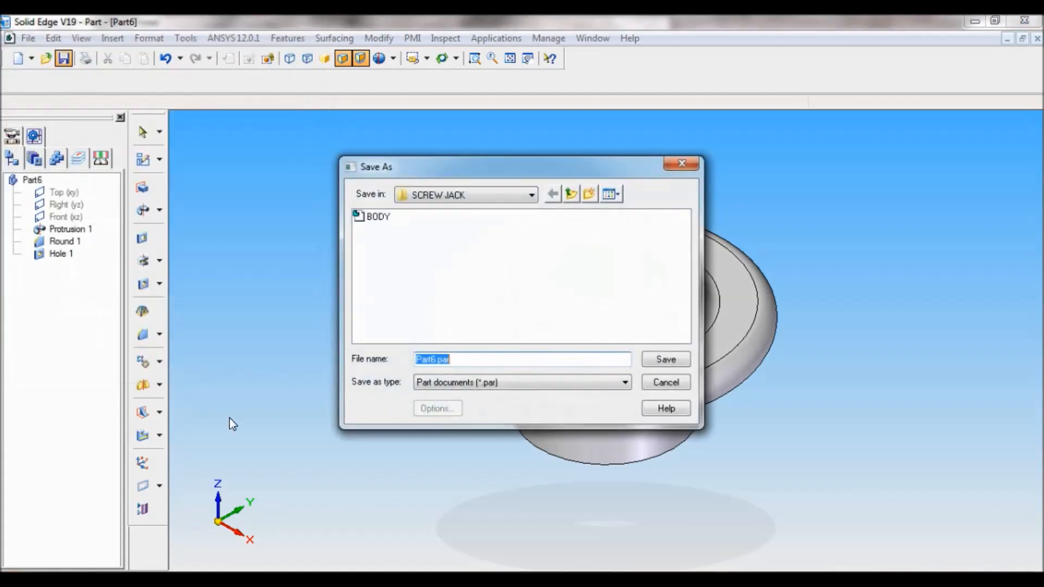
Step: Save the part as NUT.par in the SCREW JACK folder
right_click(432, 359)
text(NUT)
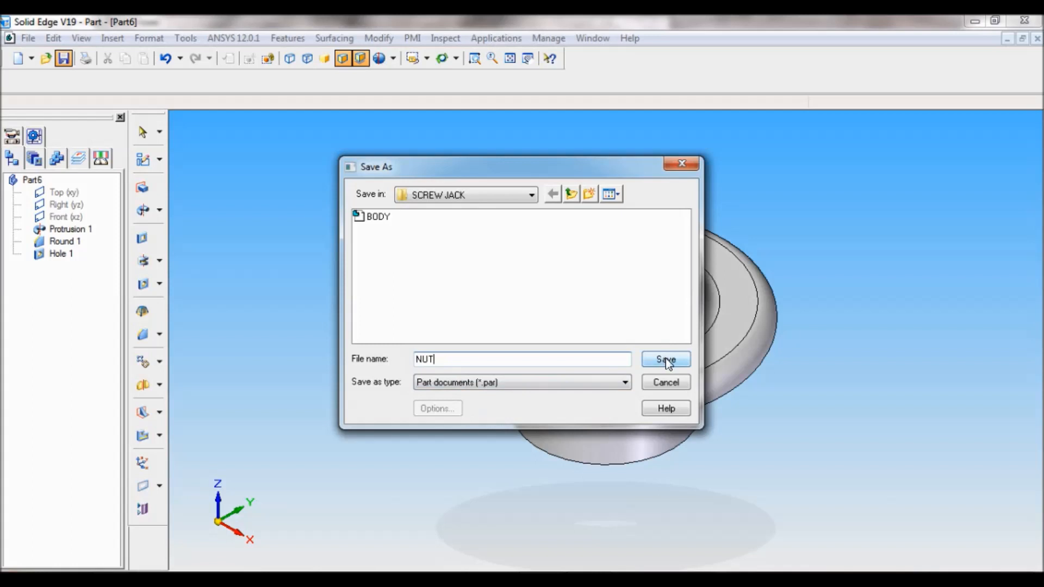
click(666, 359)
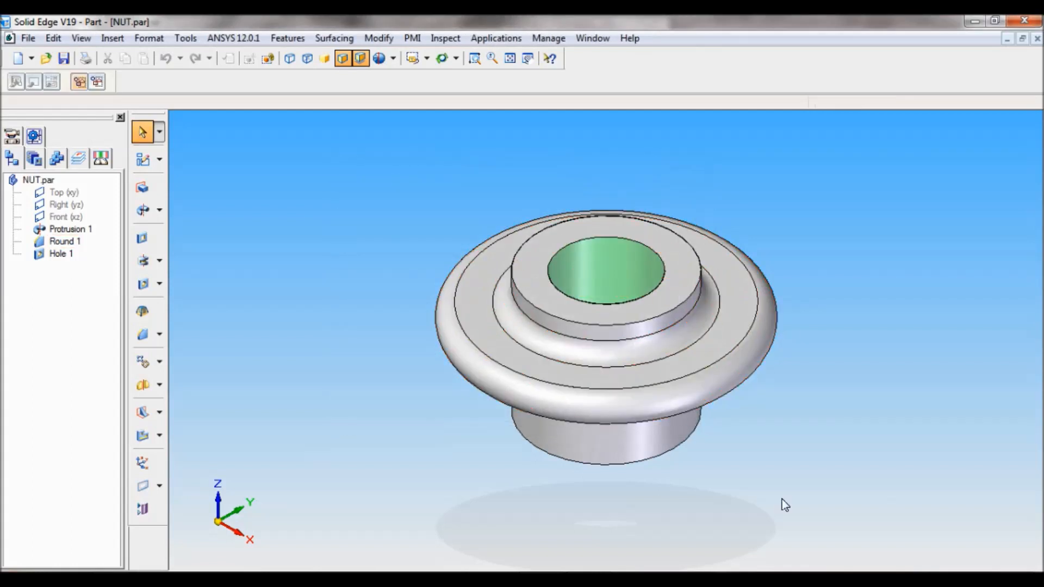
mouse_move(592, 500)
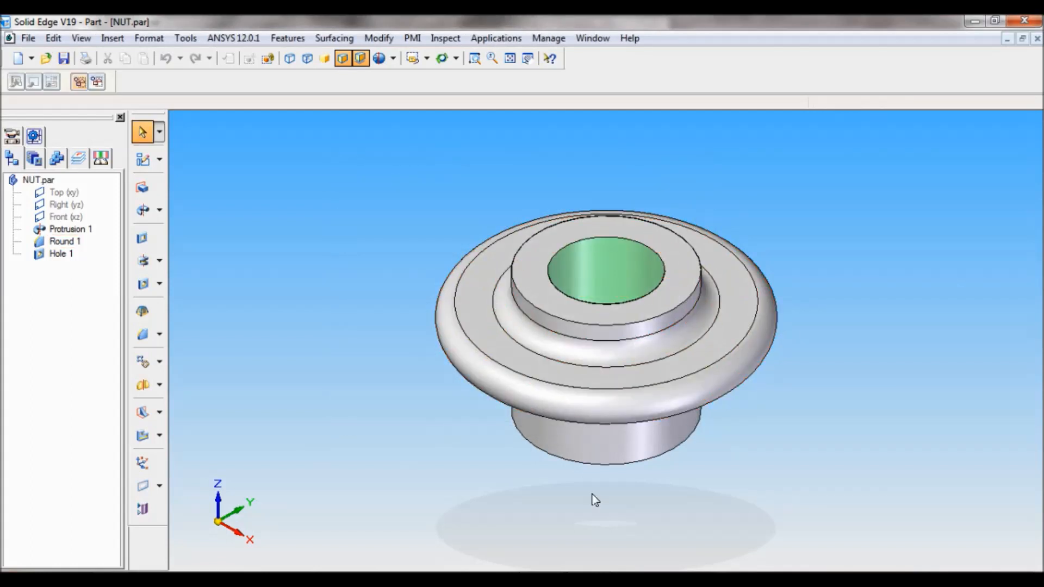